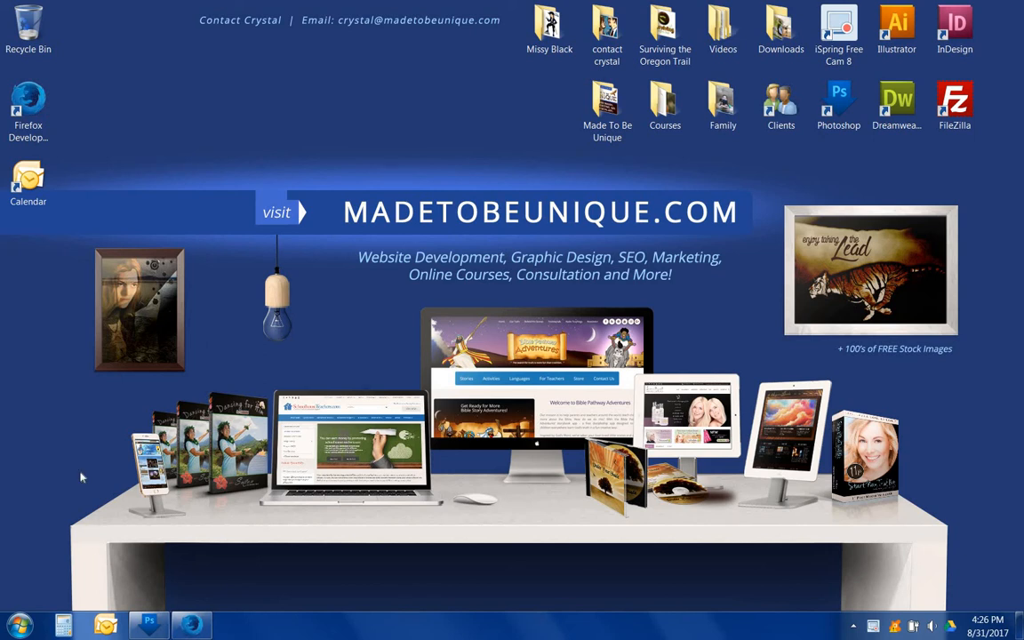
pyautogui.moveTo(87, 491)
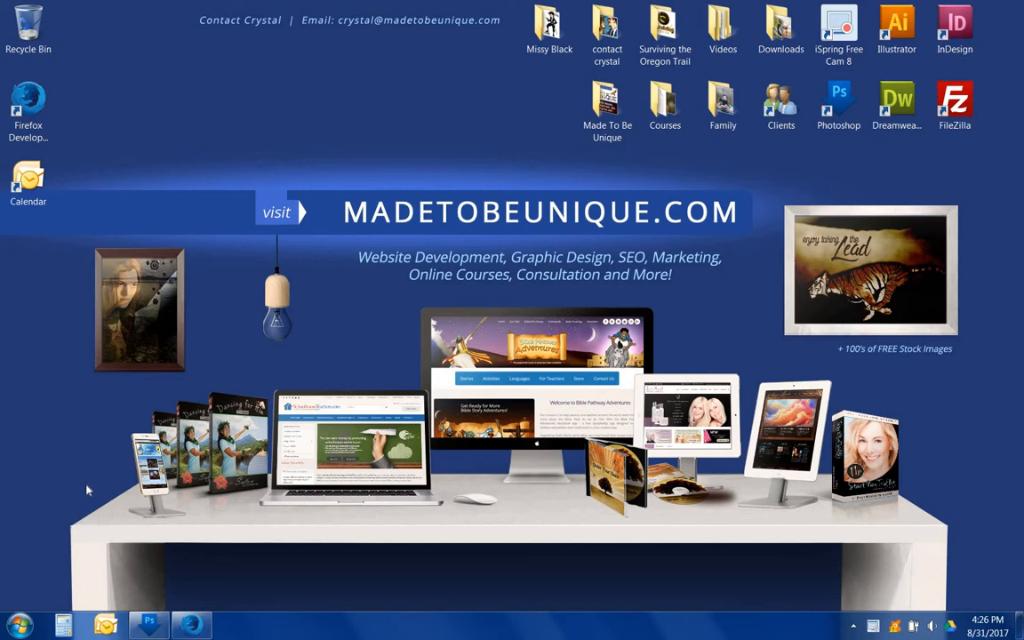
# - Create a new 1000 × 1000 pixel RGB document at 72 pixels/inch
pyautogui.click(150, 624)
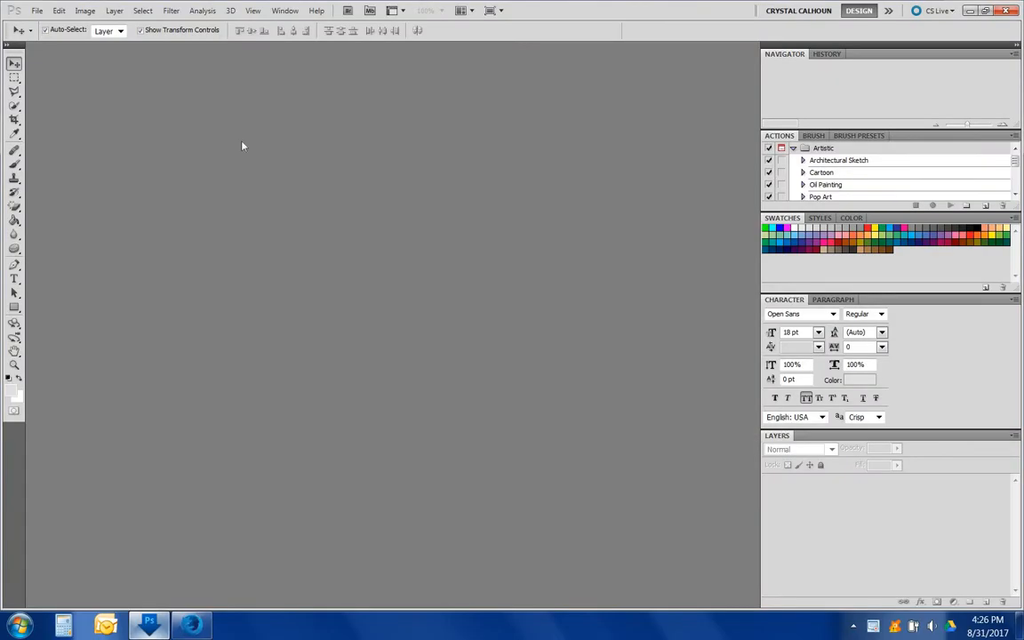
pyautogui.click(37, 10)
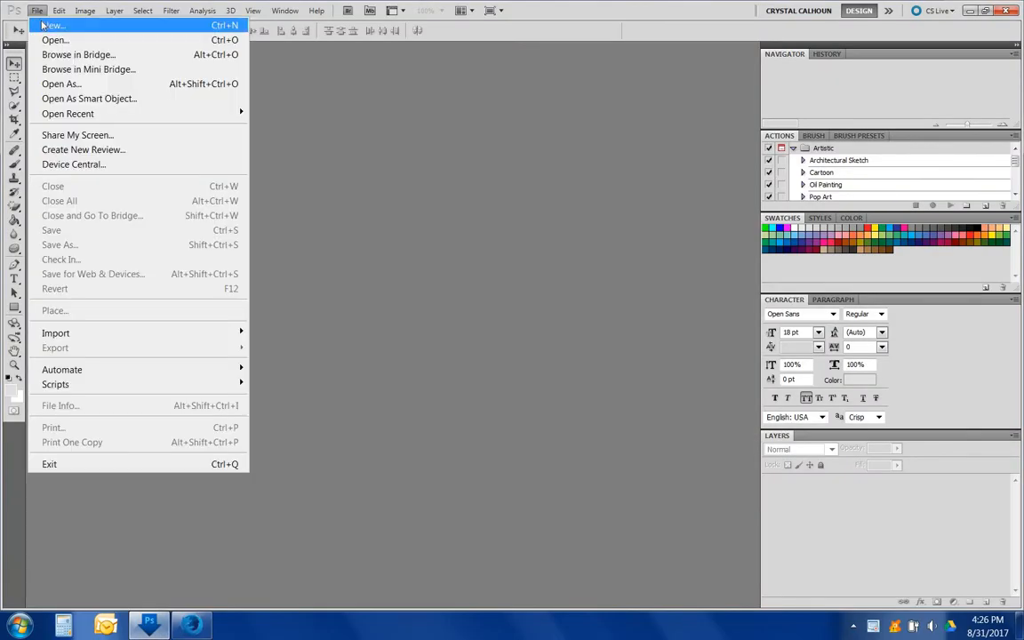
pyautogui.click(53, 25)
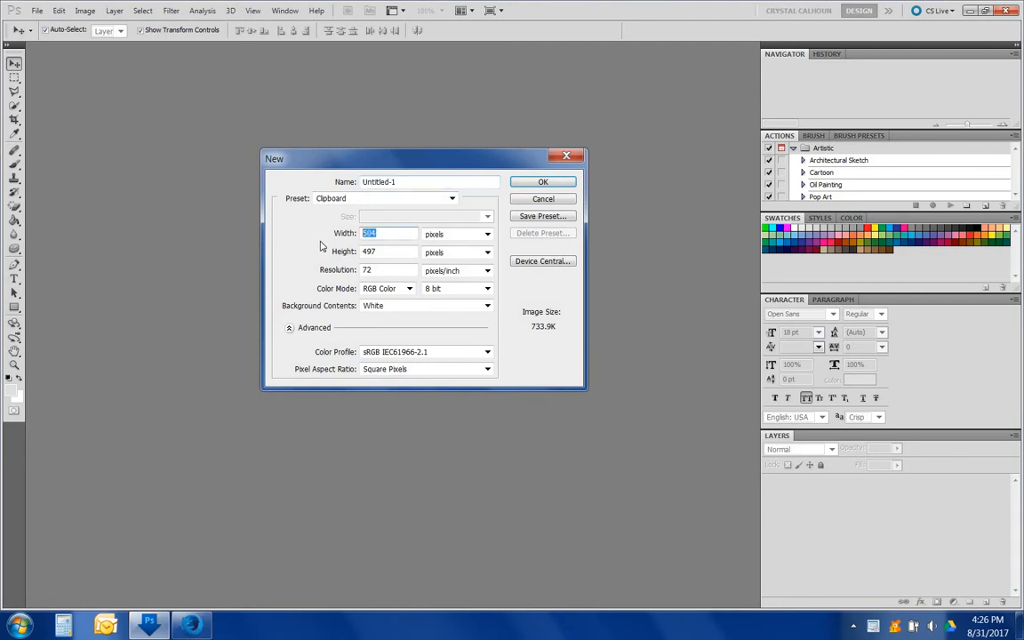
pyautogui.write('1000')
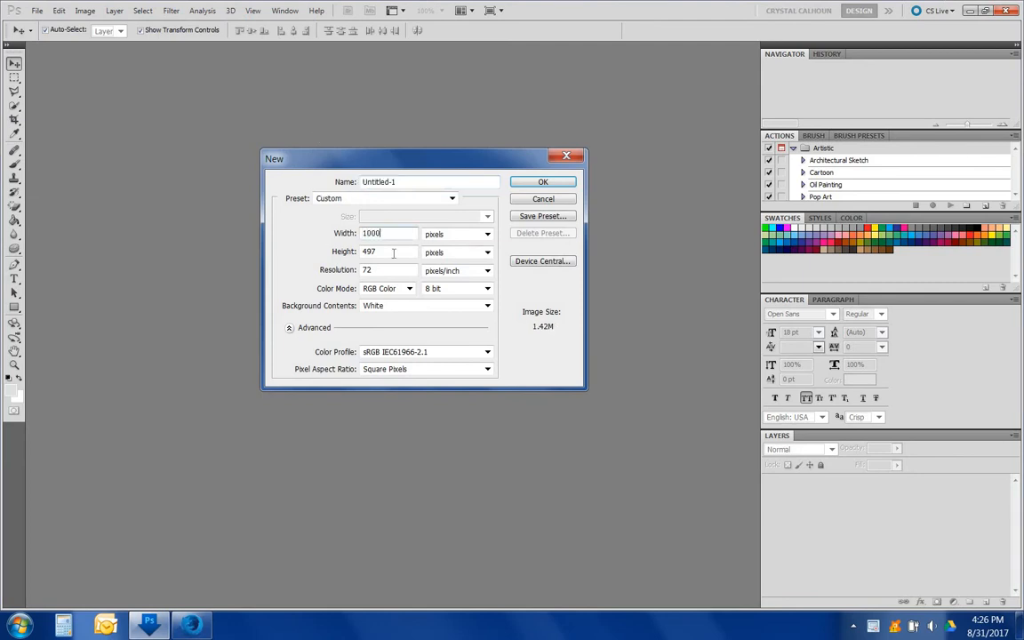
pyautogui.write('1000')
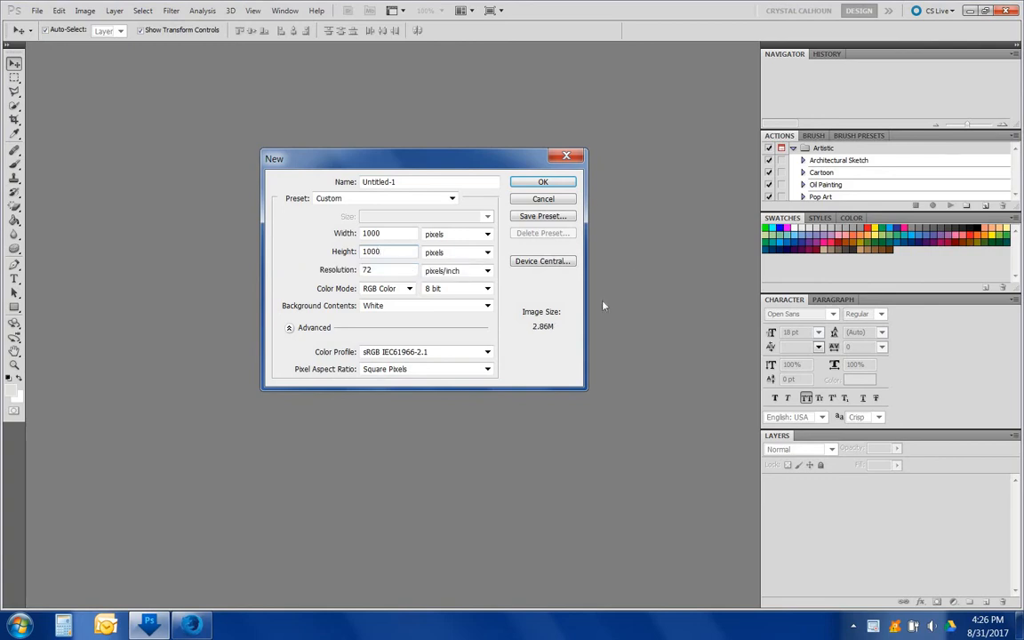
pyautogui.click(542, 181)
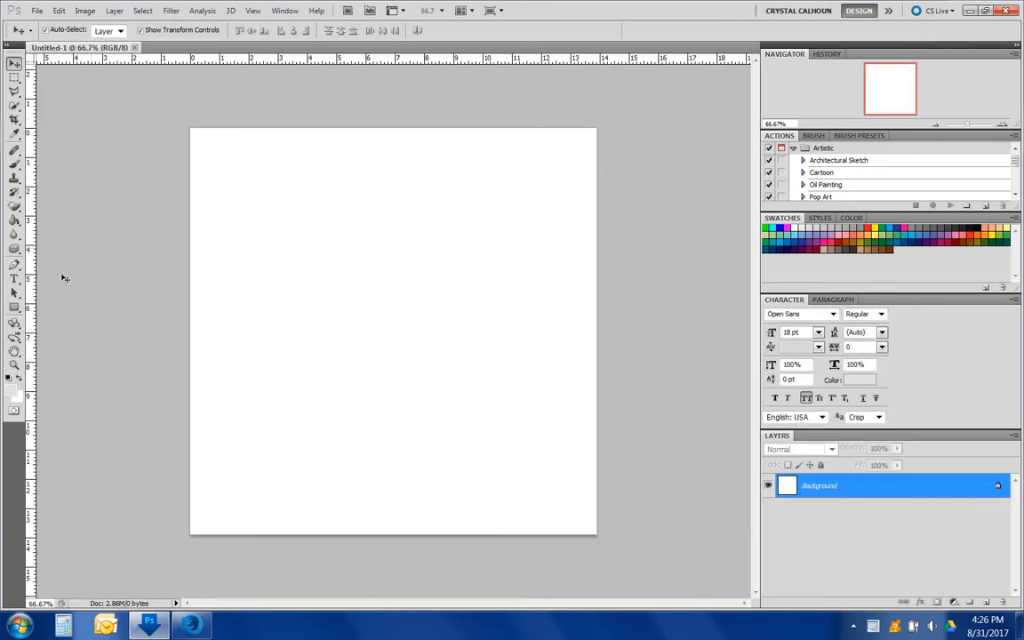
# - Draw a large light gray circle shape with the Ellipse Tool filling the canvas and commit it
pyautogui.click(14, 308)
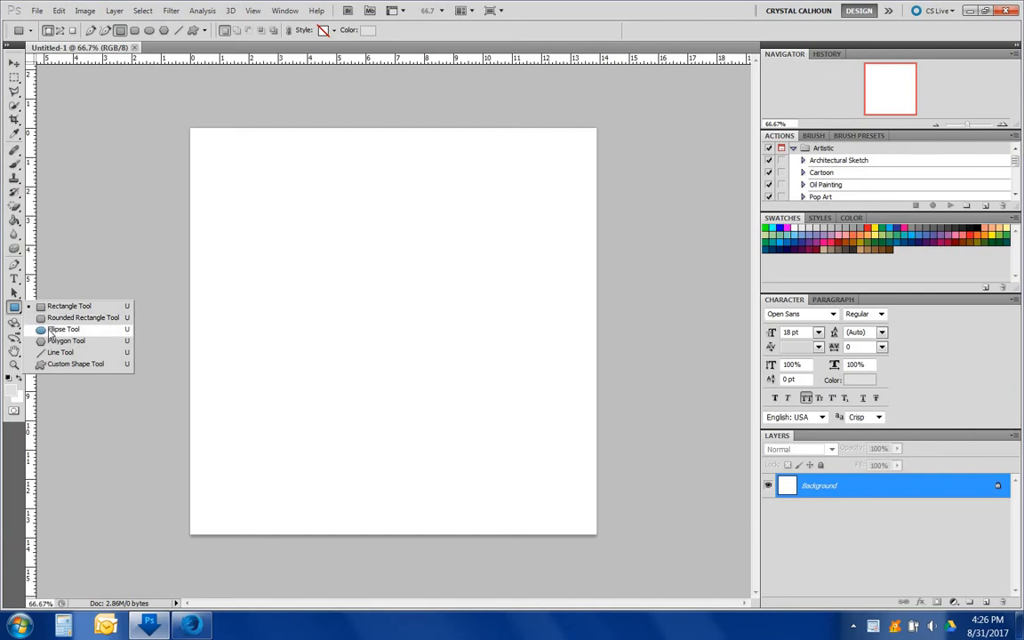
pyautogui.click(64, 329)
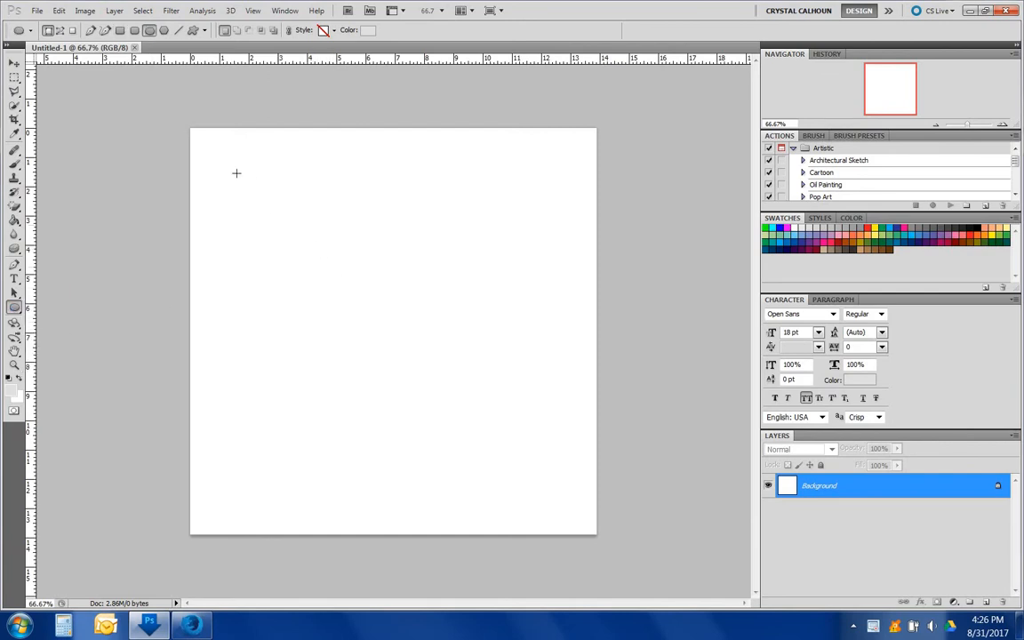
pyautogui.moveTo(237, 174); pyautogui.dragTo(551, 461)
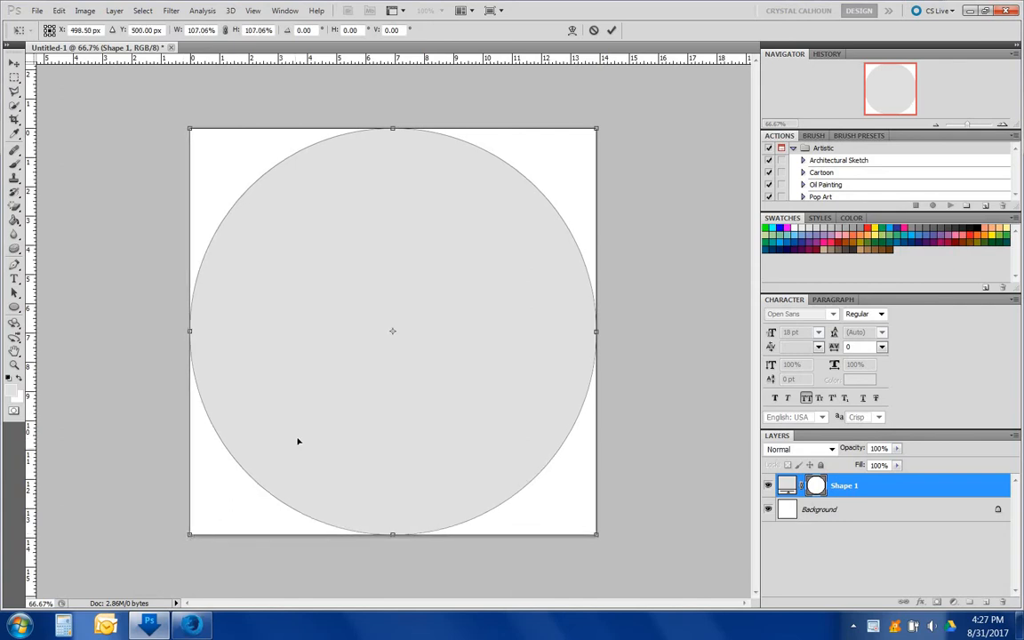
pyautogui.click(14, 64)
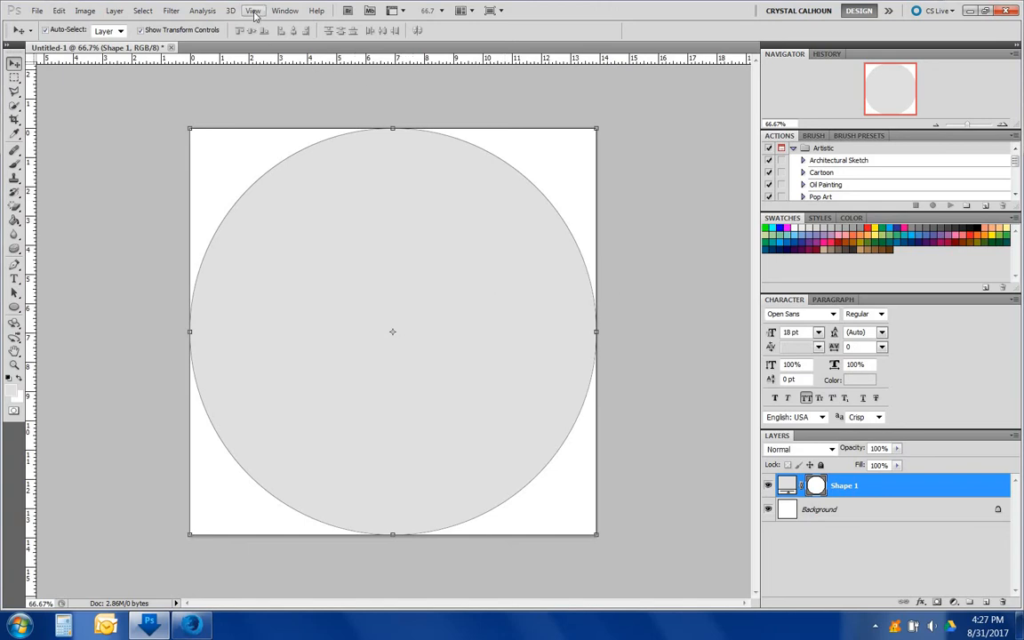
pyautogui.click(252, 10)
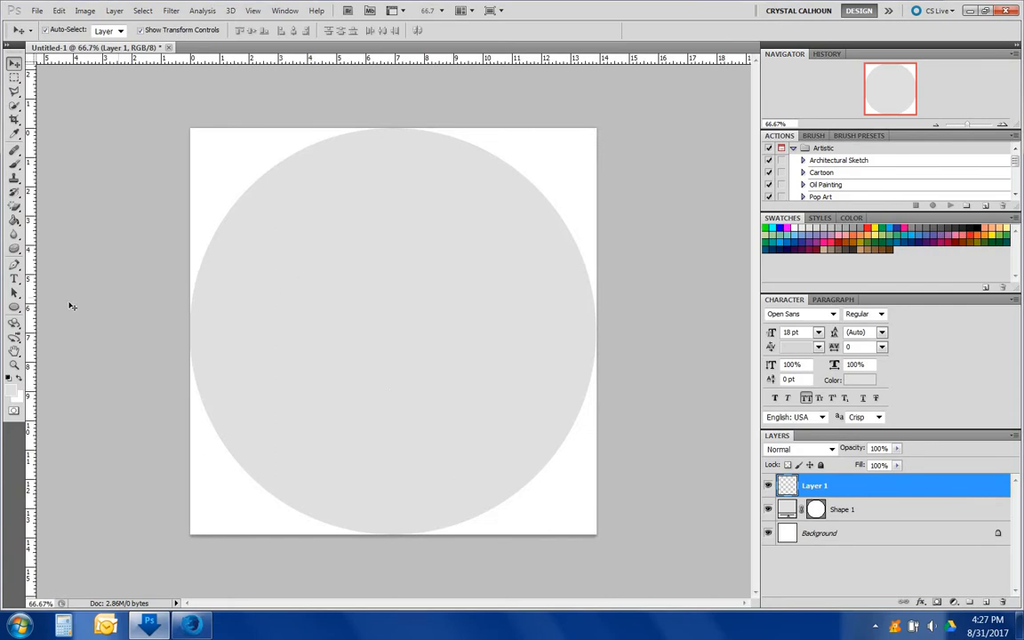
# - Switch to the Line Tool at 5 px weight with black as the drawing colour
pyautogui.click(14, 306)
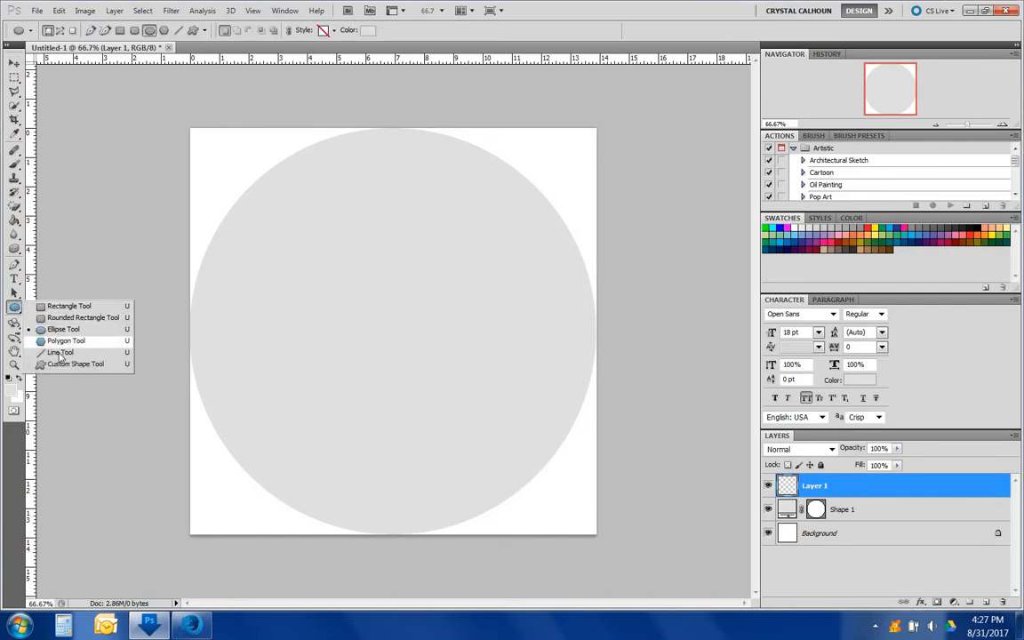
pyautogui.click(61, 352)
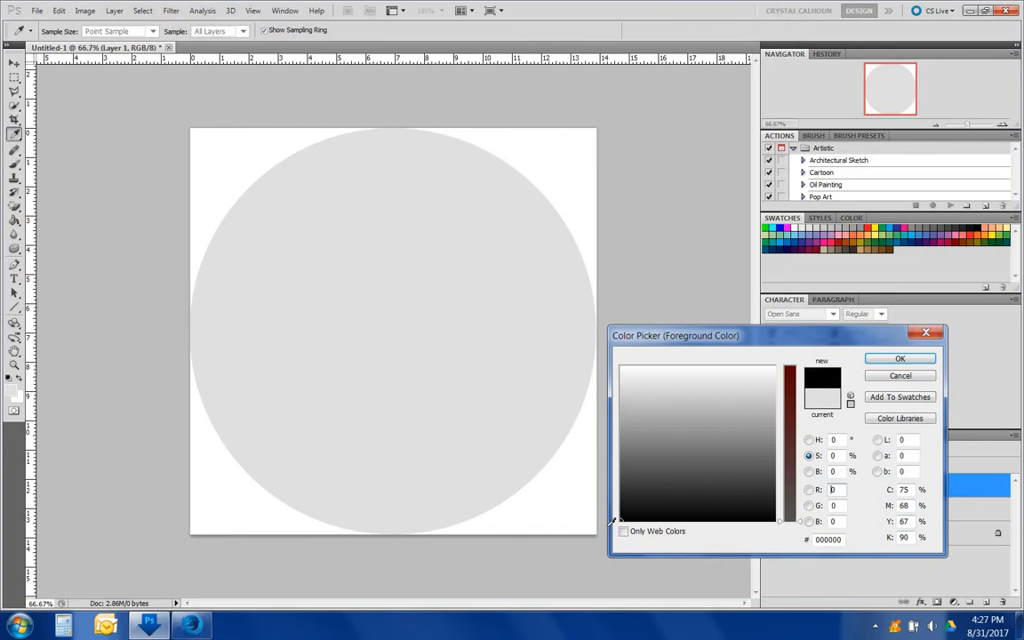
pyautogui.click(900, 359)
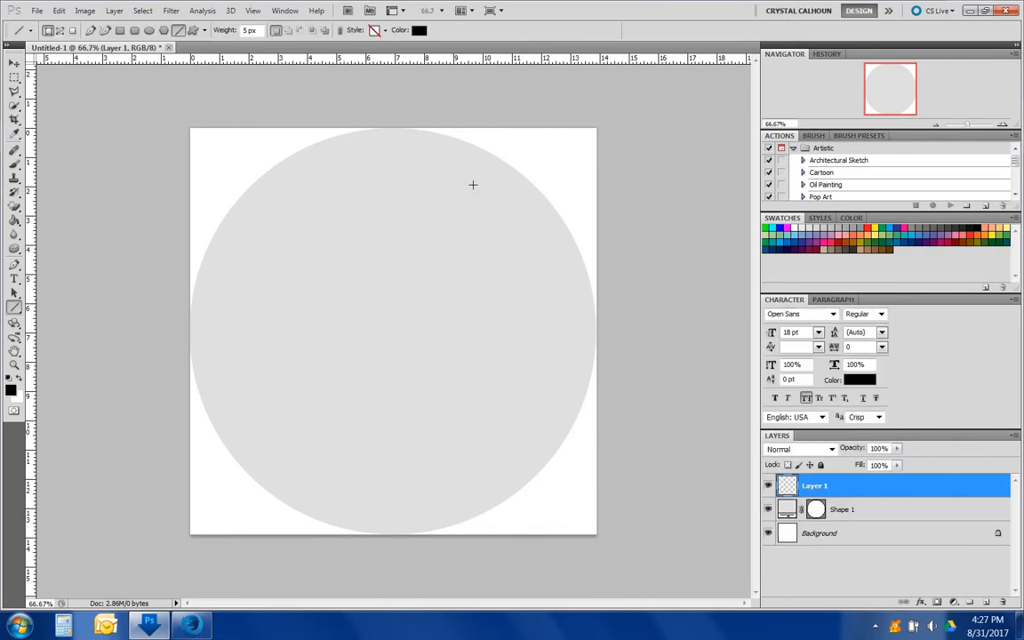
pyautogui.moveTo(394, 68)
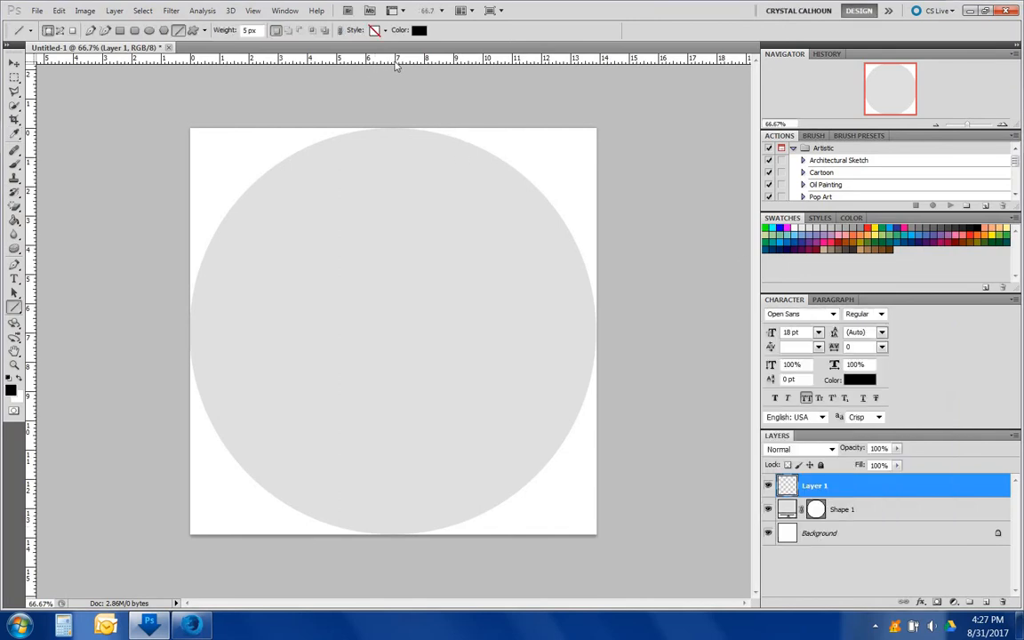
pyautogui.moveTo(612, 64)
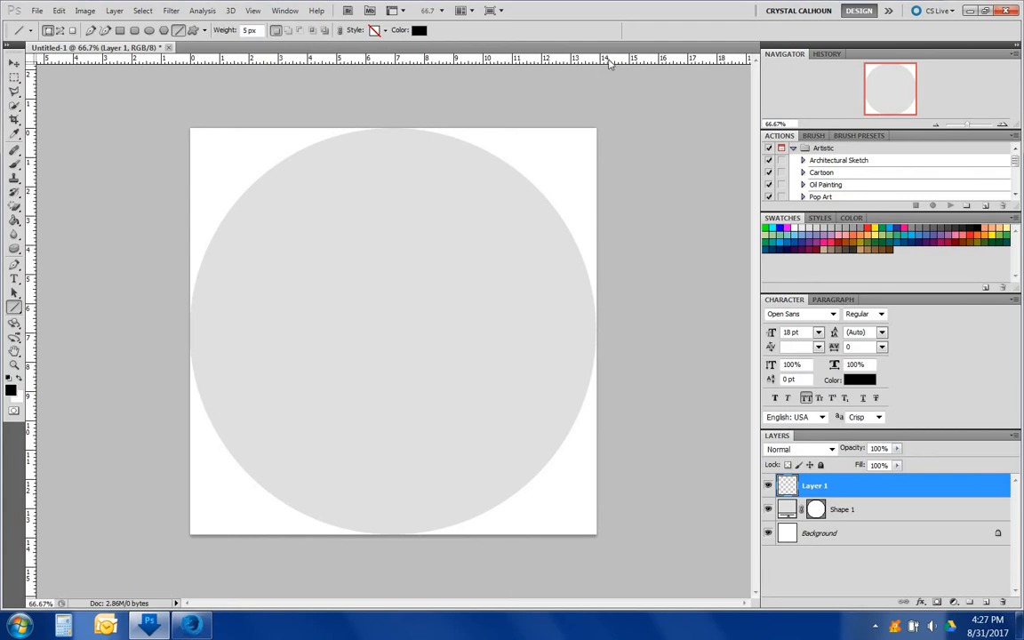
pyautogui.moveTo(597, 134)
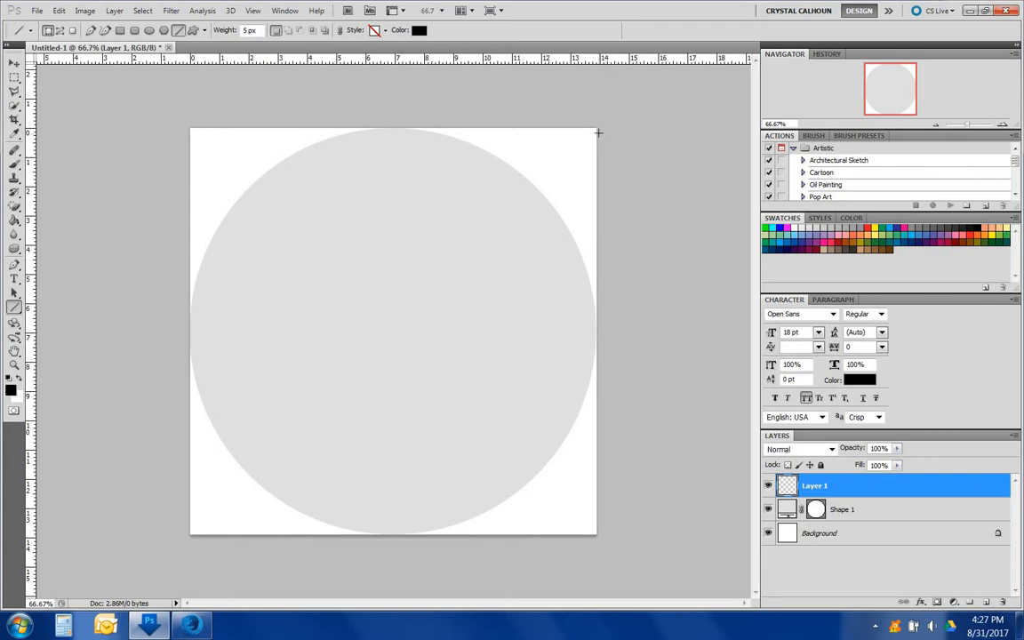
pyautogui.moveTo(399, 64)
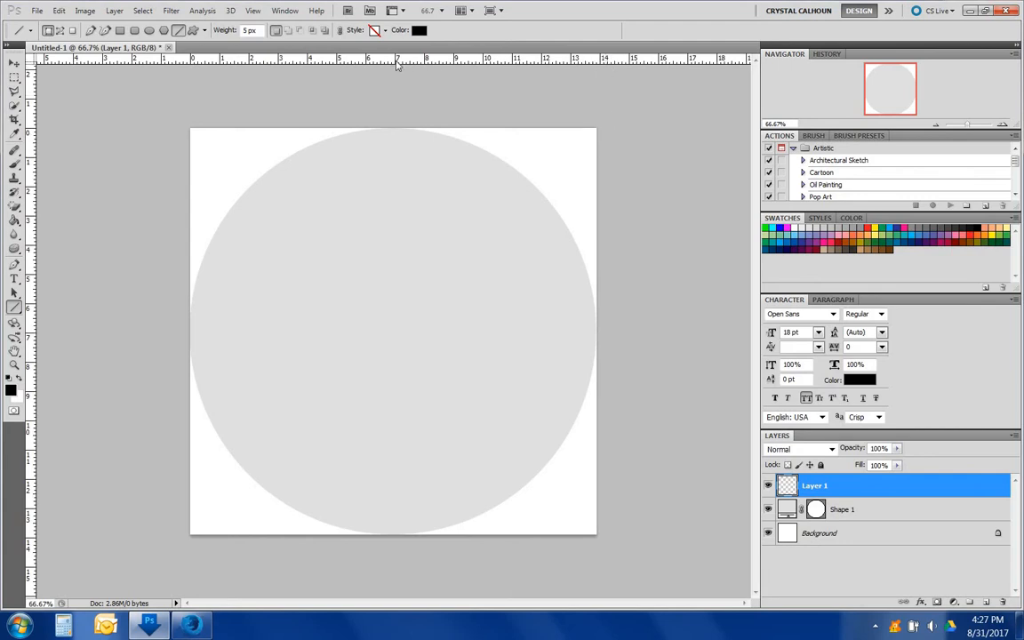
# - Add a vertical guide through the circle's centre via View > New Guide
pyautogui.click(253, 11)
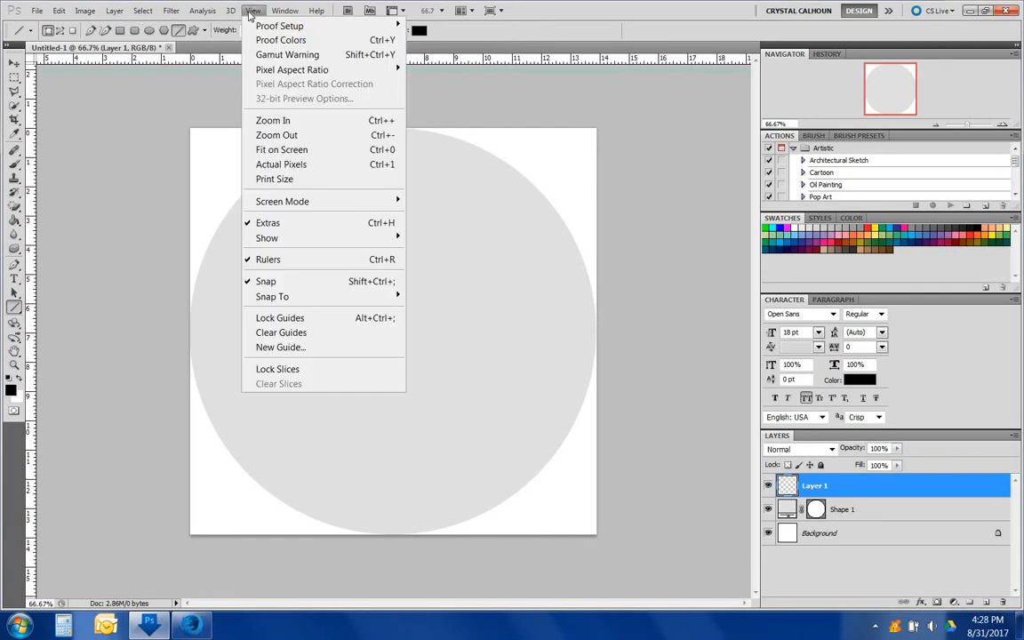
pyautogui.moveTo(281, 346)
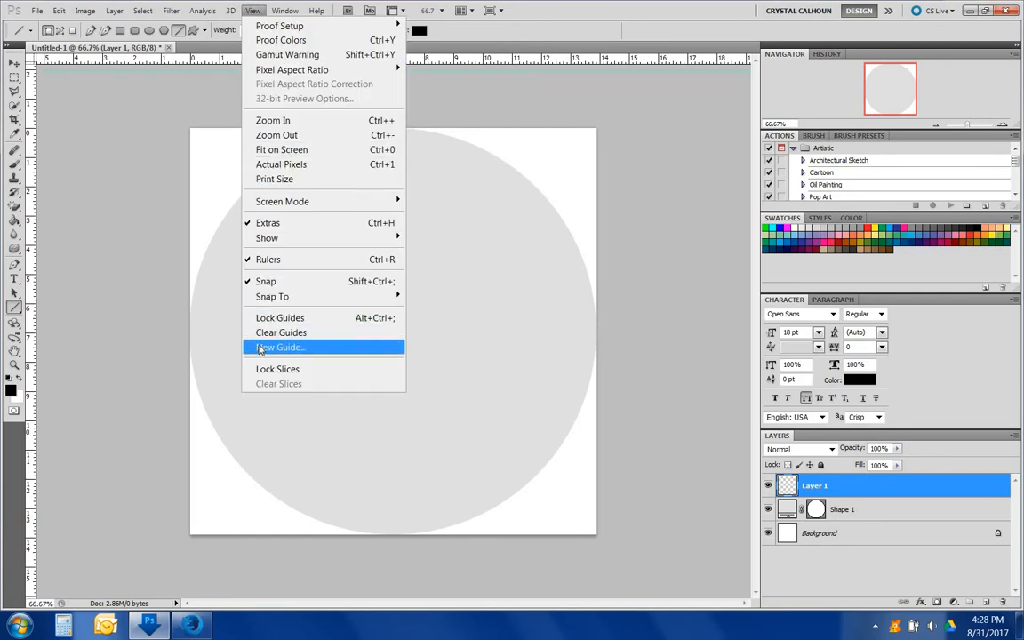
pyautogui.click(280, 346)
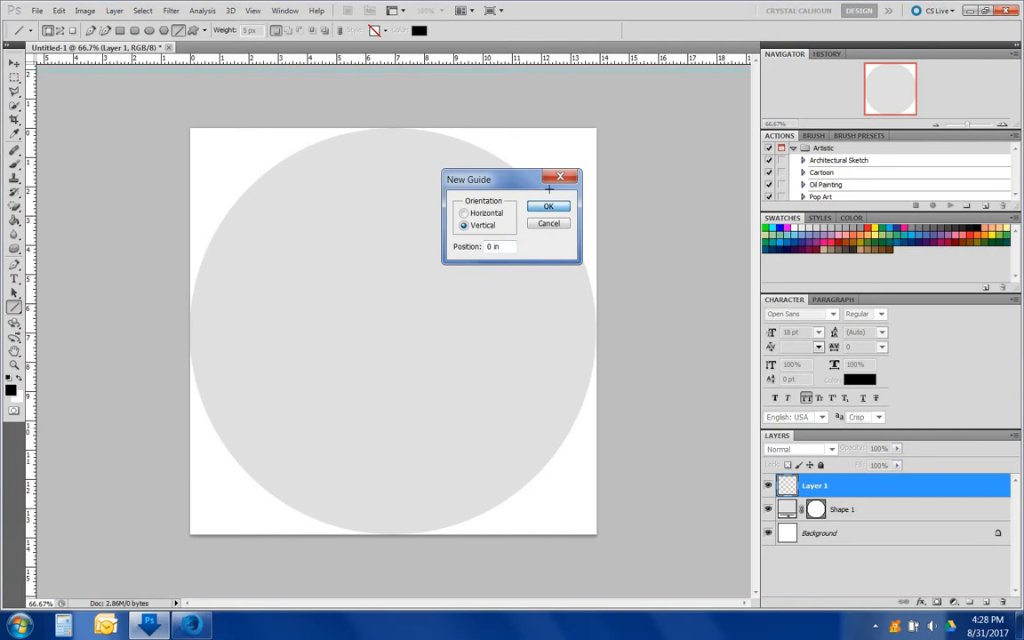
pyautogui.click(547, 206)
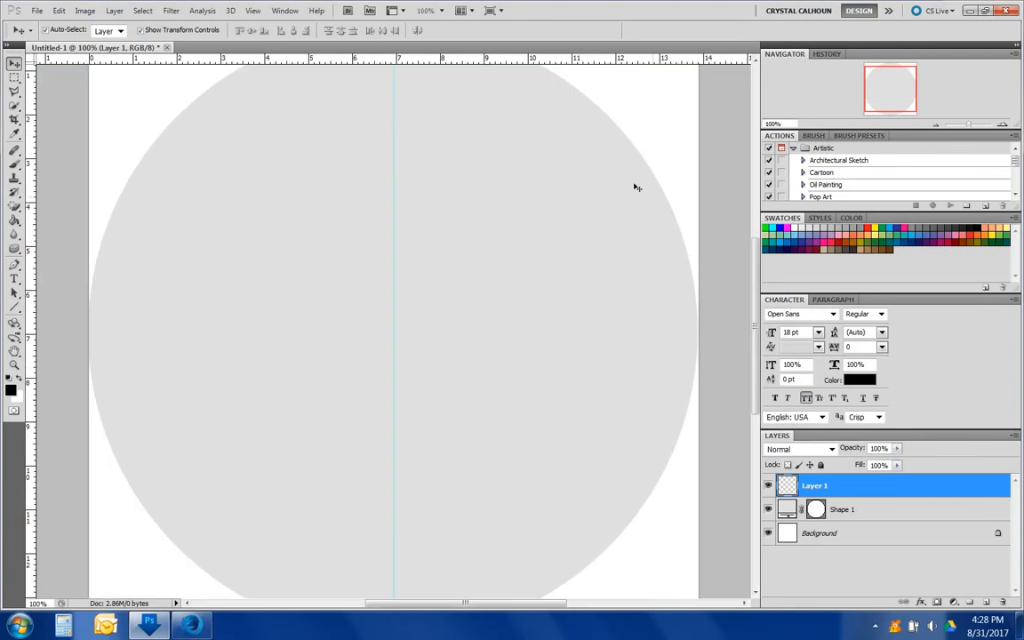
pyautogui.scroll(-3)
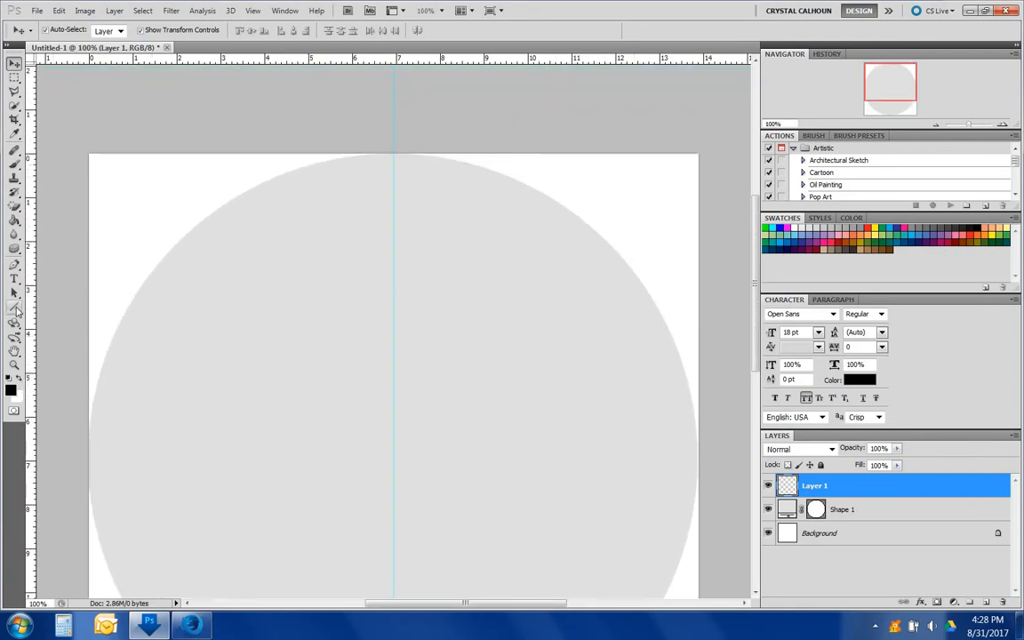
# - Reselect the Line Tool to draw the vertical centre line along the guide
pyautogui.click(15, 309)
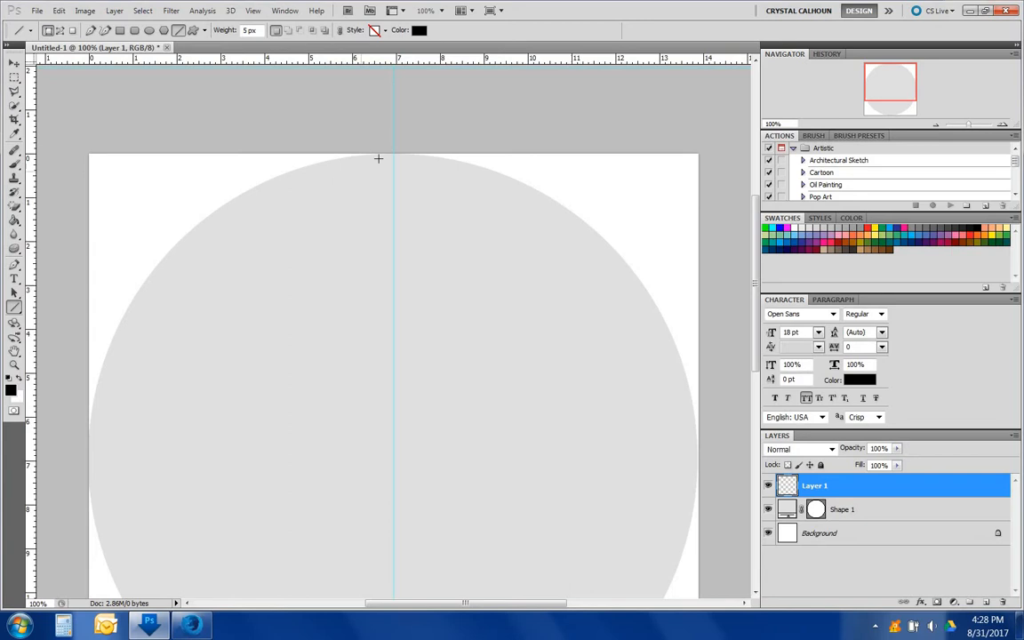
pyautogui.moveTo(397, 138)
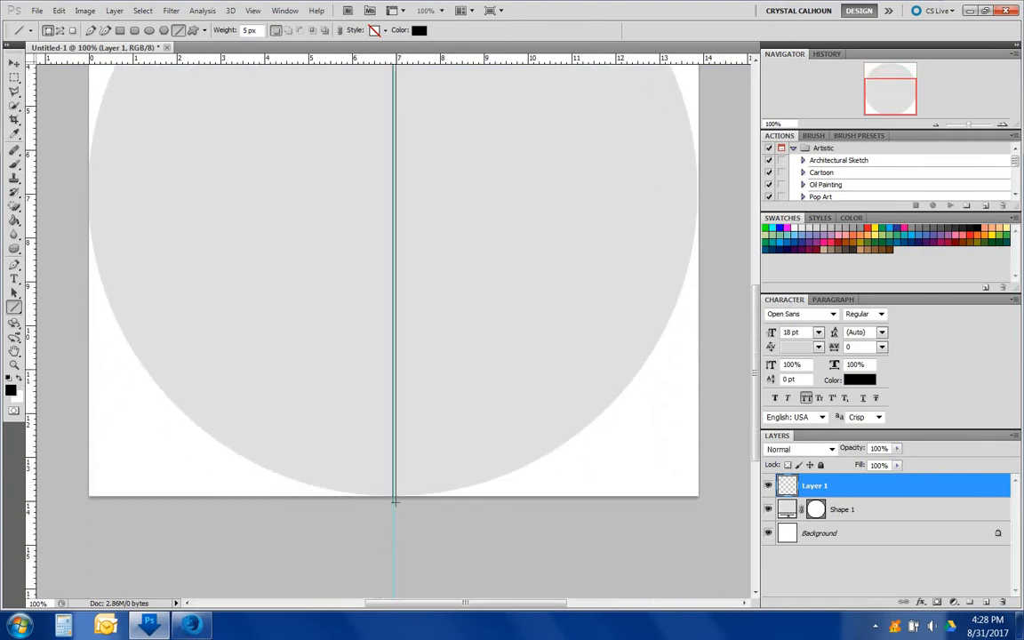
pyautogui.moveTo(395, 523)
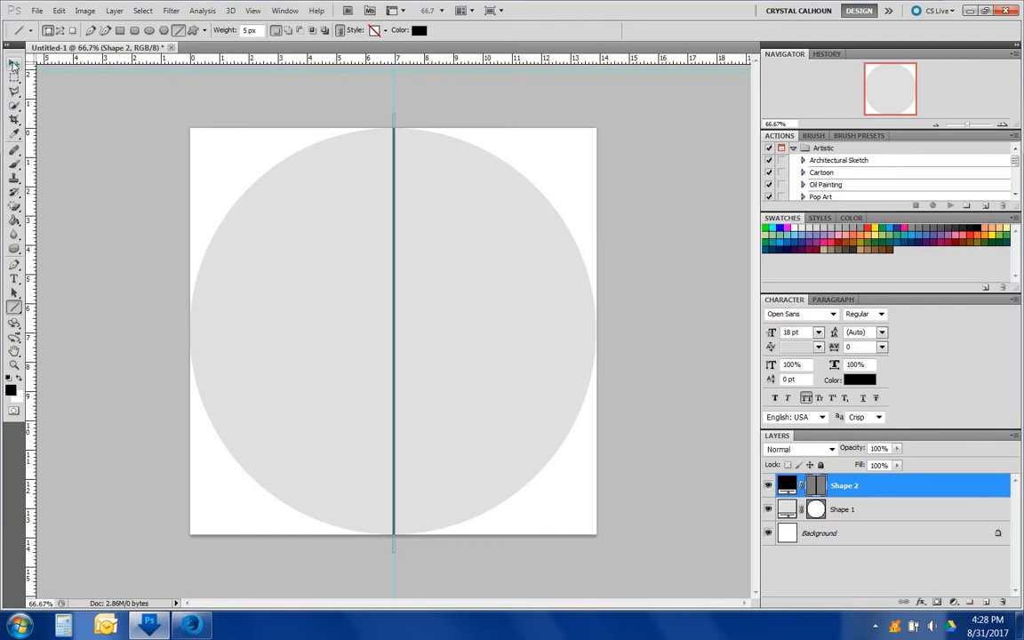
# - Duplicate the centre line and rotate the copy by a set angle with Free Transform
pyautogui.click(14, 64)
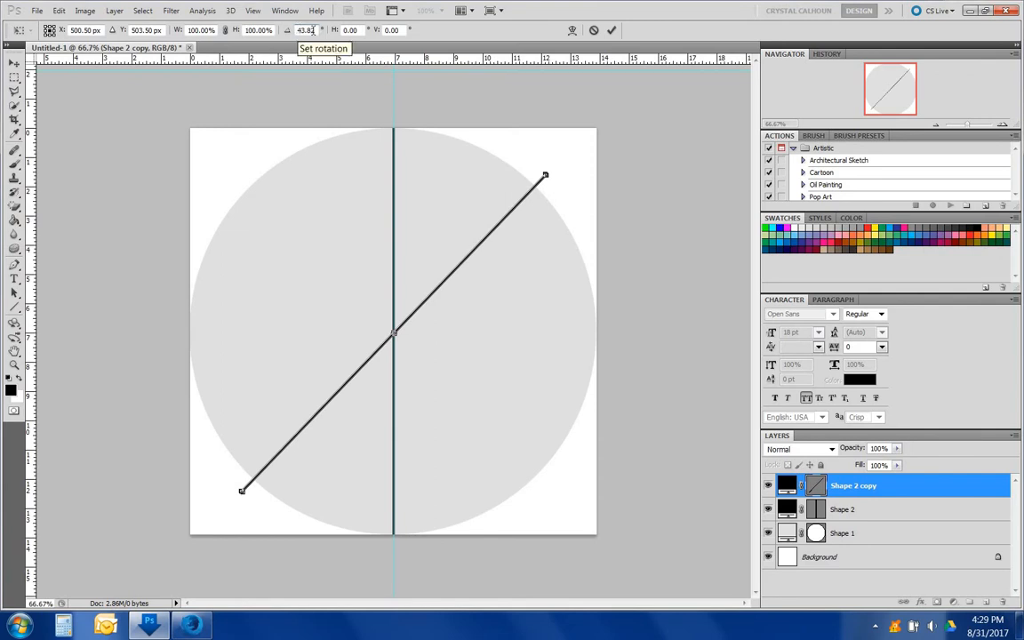
pyautogui.click(305, 28)
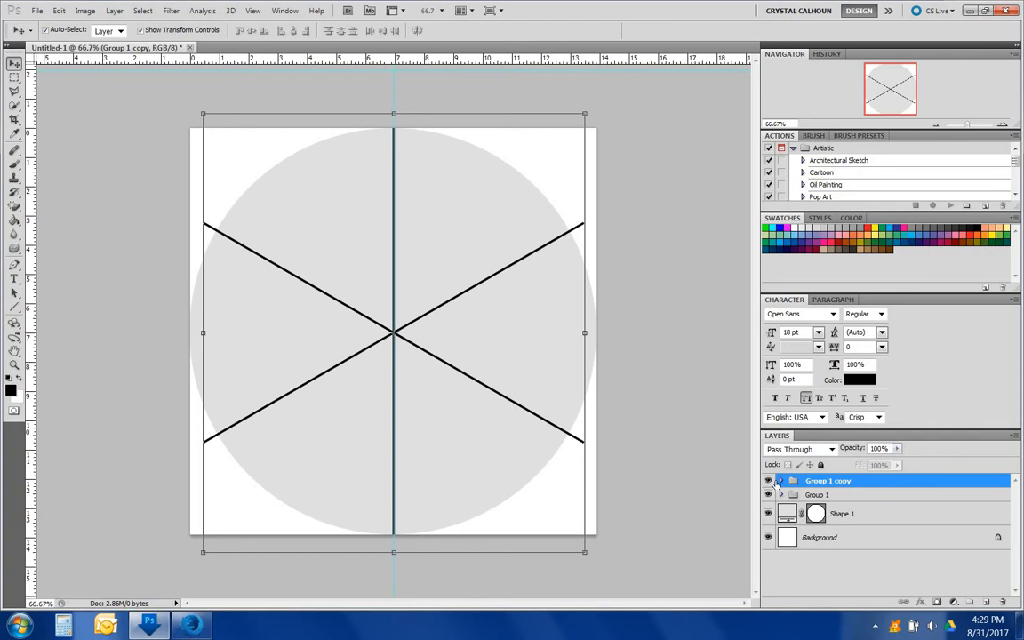
# - Merge Group 1's dividing lines with the grey circle Shape 1 into one layer
pyautogui.click(817, 494)
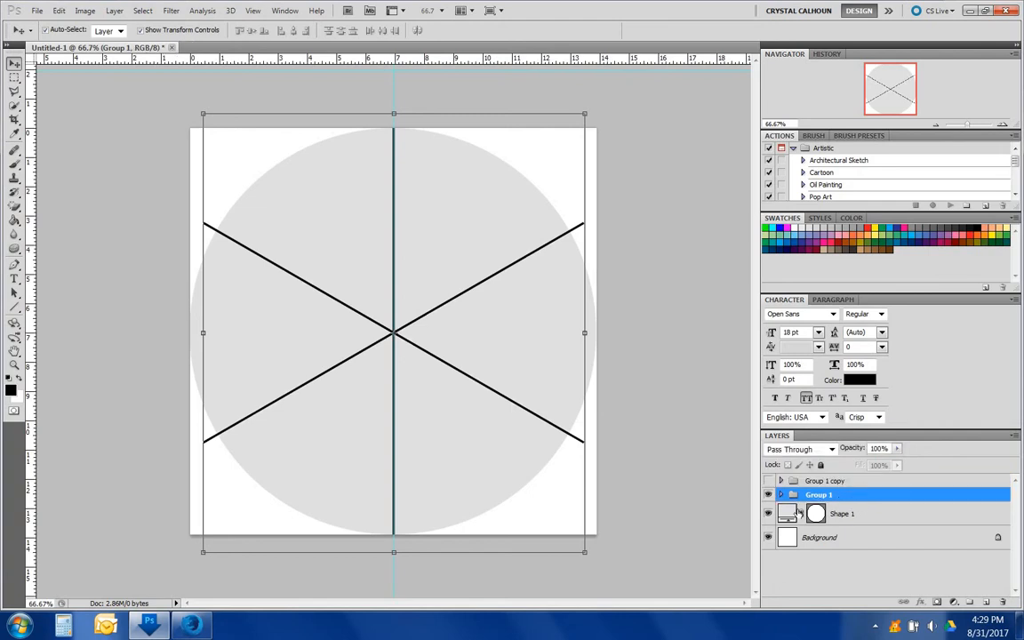
pyautogui.rightClick(817, 494)
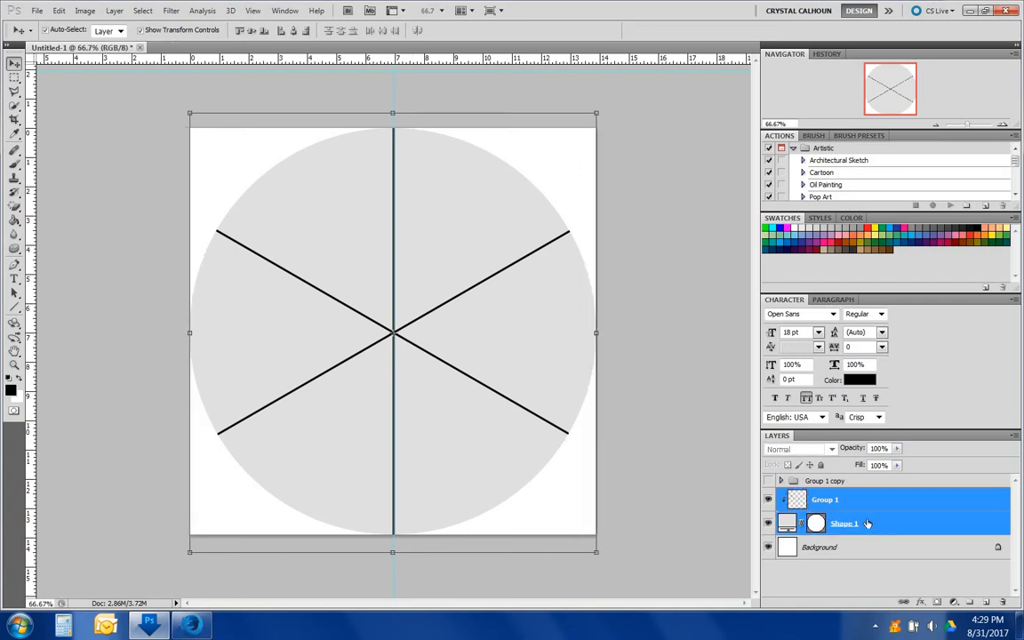
pyautogui.rightClick(845, 523)
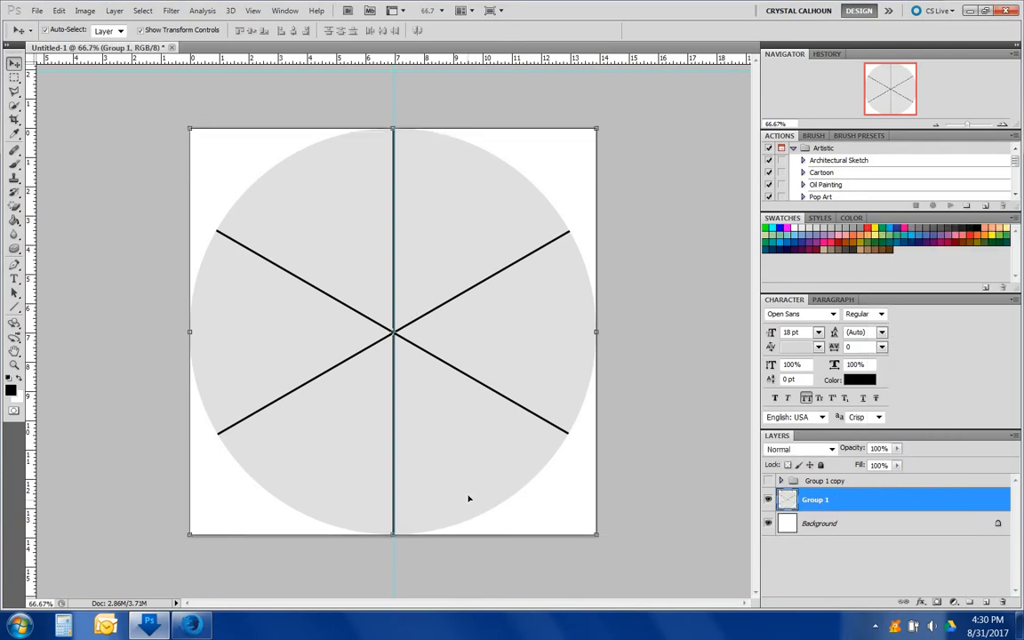
pyautogui.moveTo(551, 420)
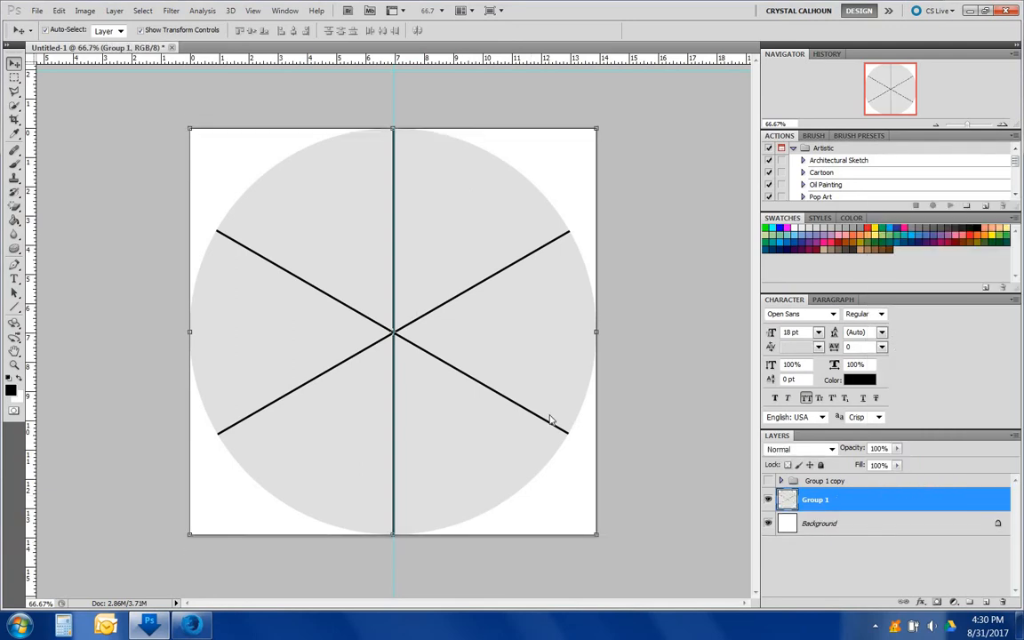
pyautogui.moveTo(498, 295)
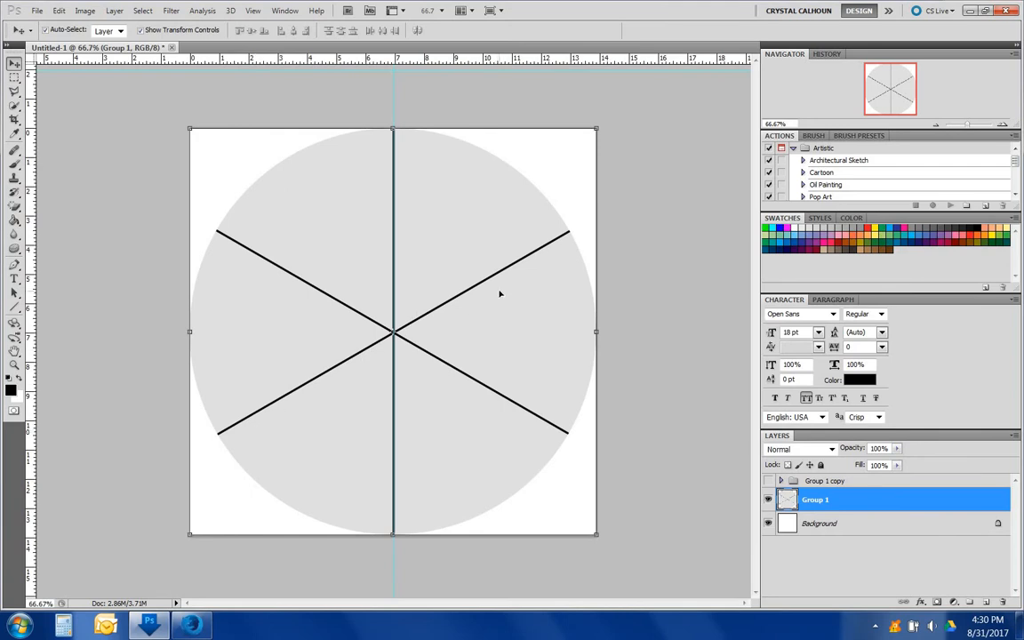
pyautogui.moveTo(580, 274)
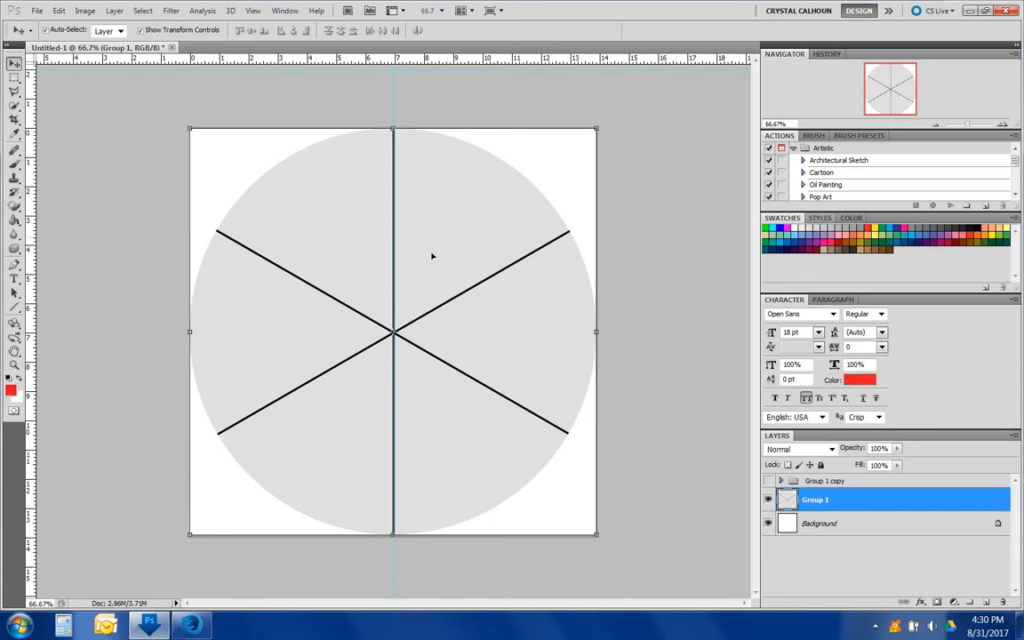
# - Paint Bucket the slices red, yellow and green (with orange, blue, purple) from the swatches
pyautogui.click(14, 221)
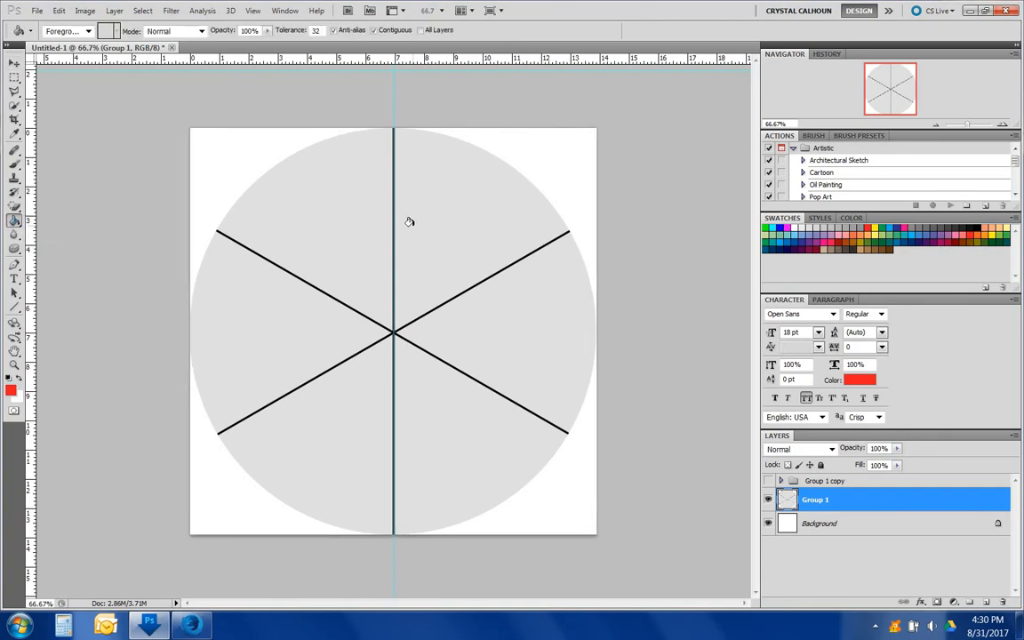
pyautogui.click(412, 229)
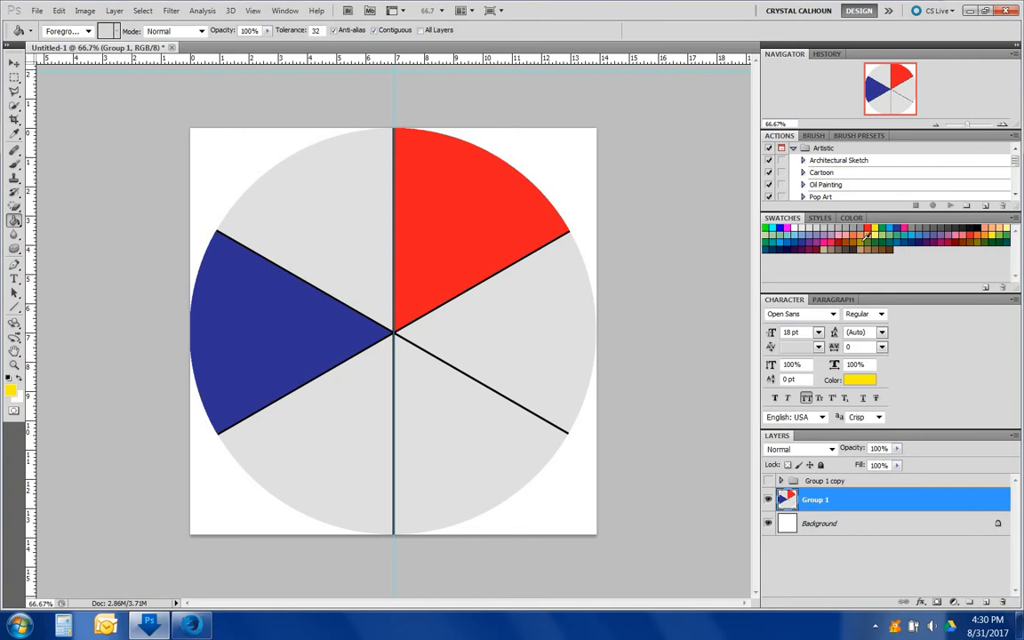
pyautogui.click(480, 435)
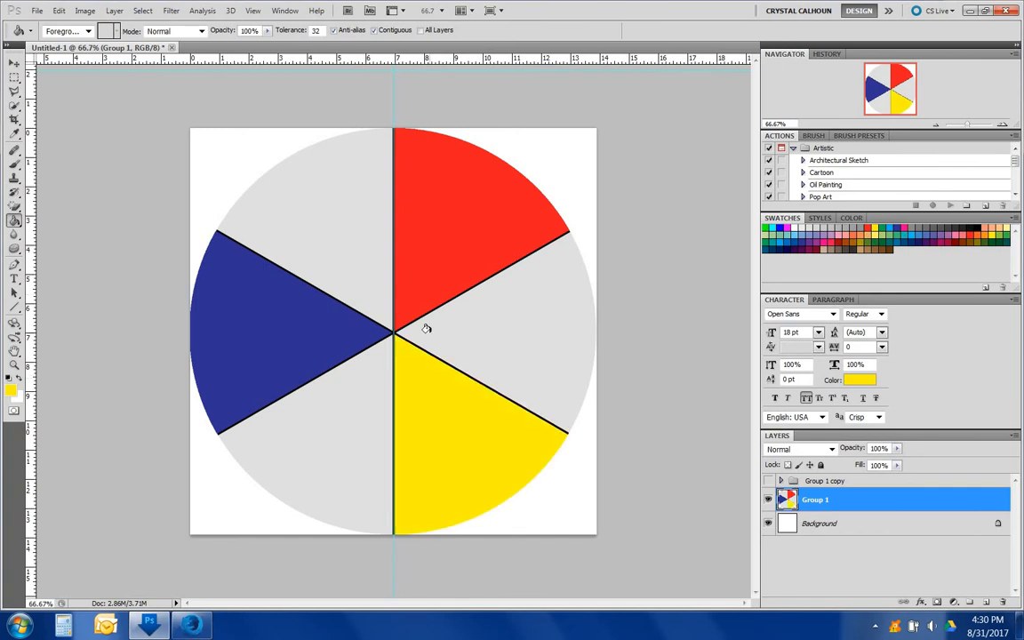
pyautogui.moveTo(426, 387)
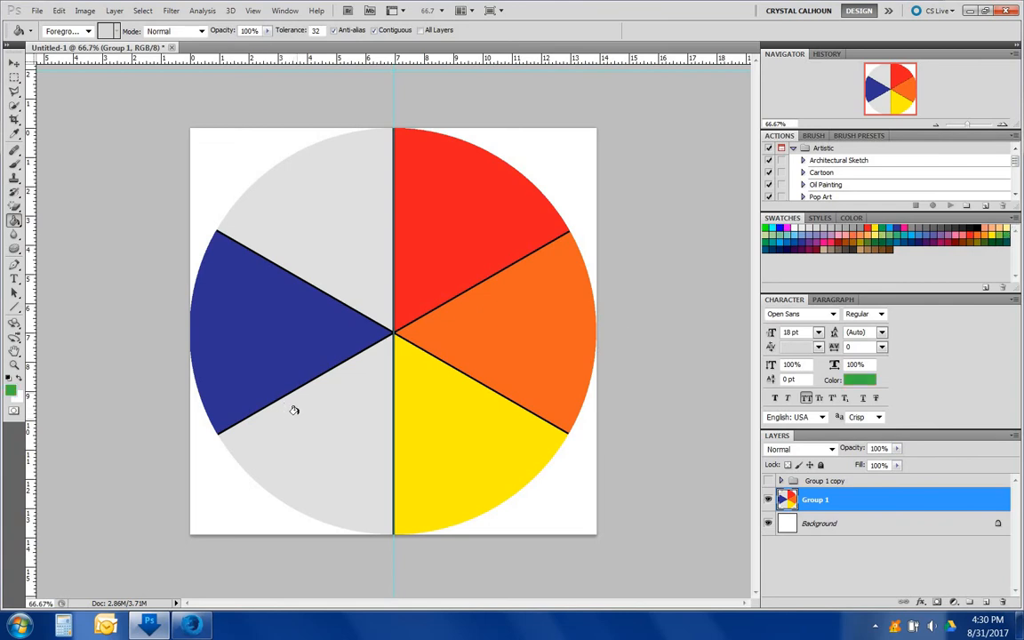
pyautogui.click(295, 409)
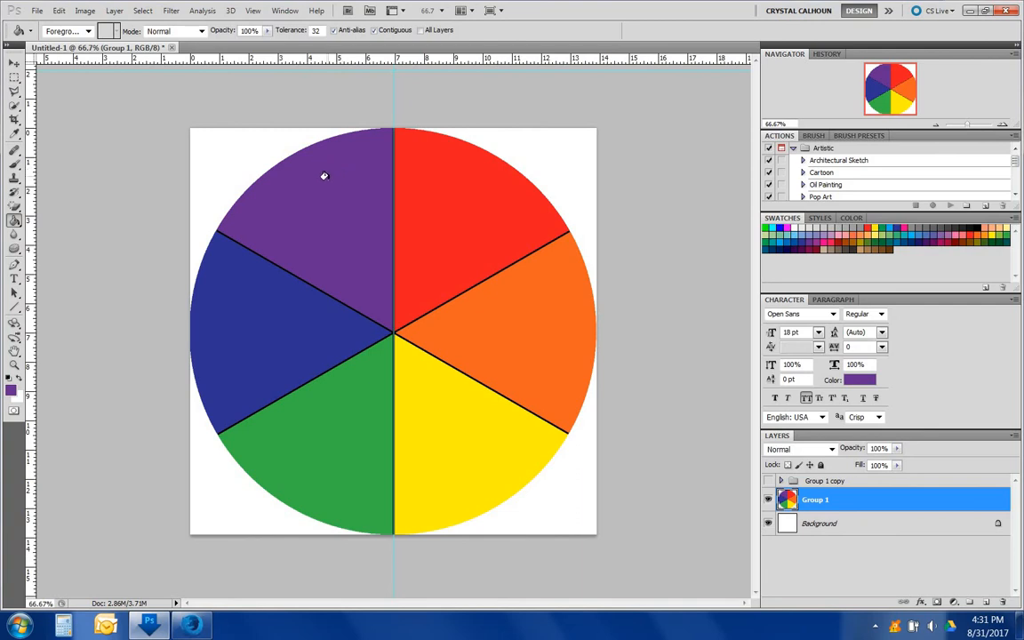
pyautogui.moveTo(70, 105)
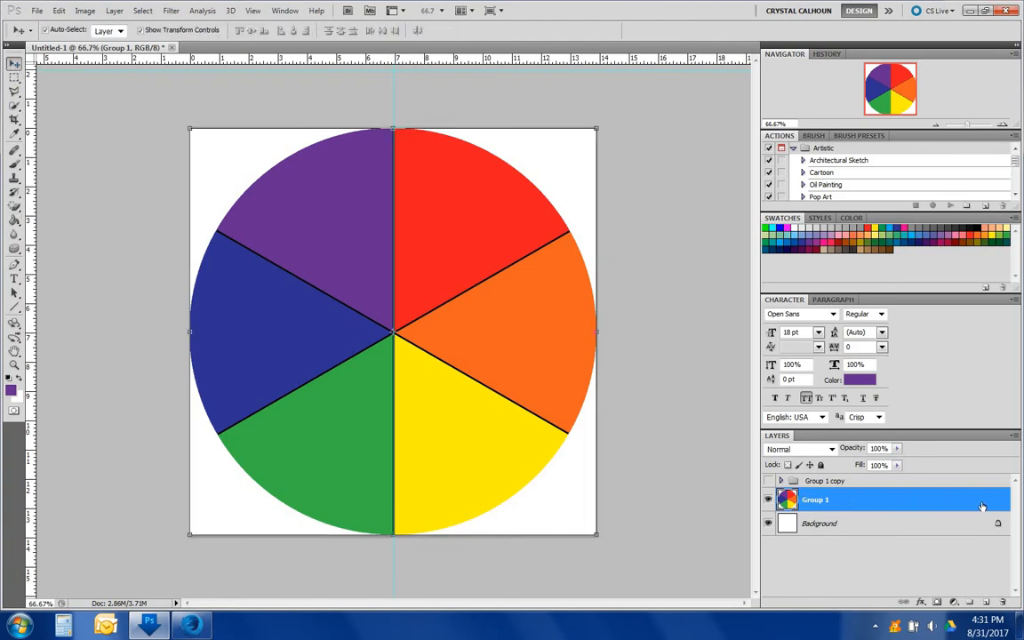
# - Select the coloured wheel layer in the Layers panel for merging
pyautogui.click(985, 601)
pyautogui.write('50')
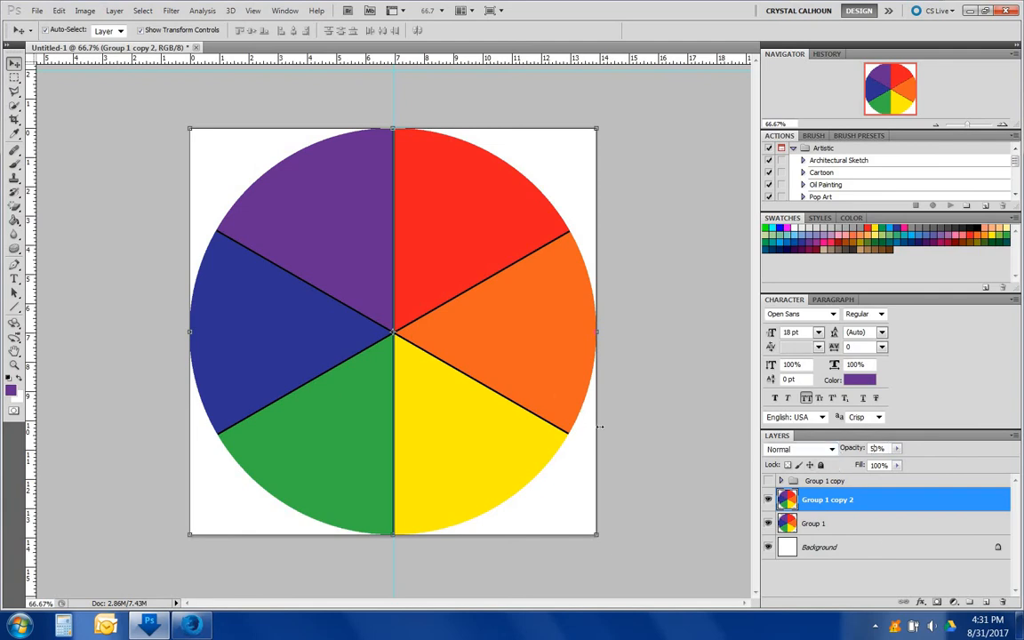
pyautogui.moveTo(631, 348)
pyautogui.write('50')
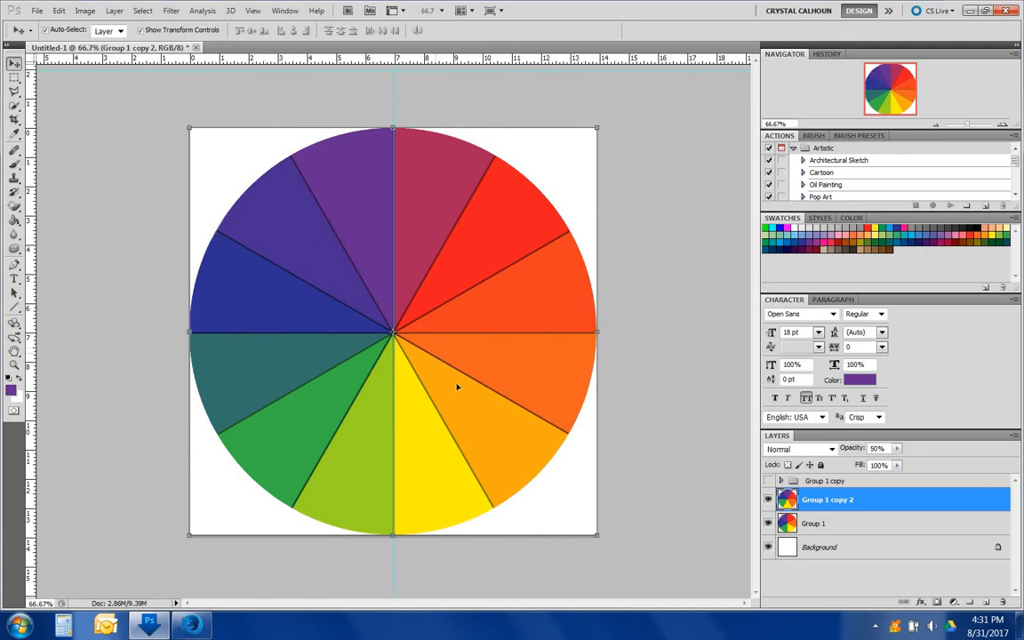
pyautogui.moveTo(446, 425)
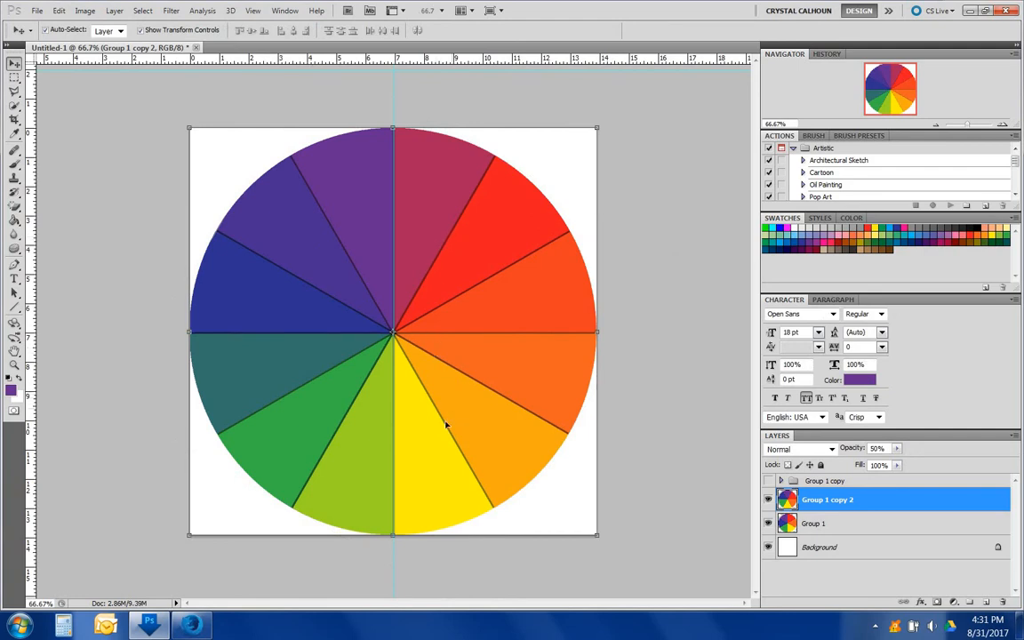
pyautogui.moveTo(512, 202)
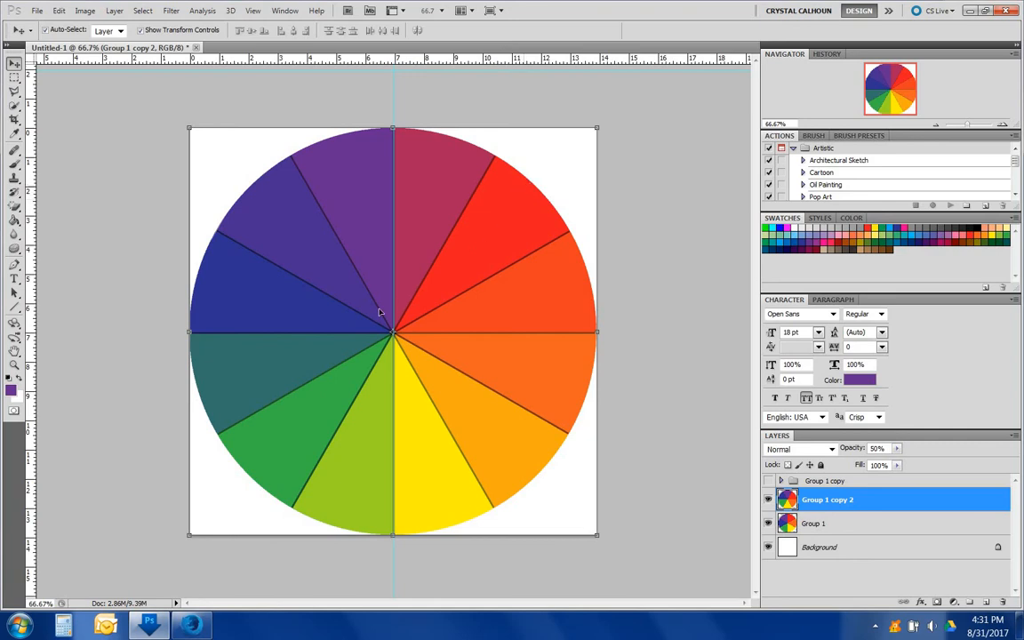
pyautogui.moveTo(408, 373)
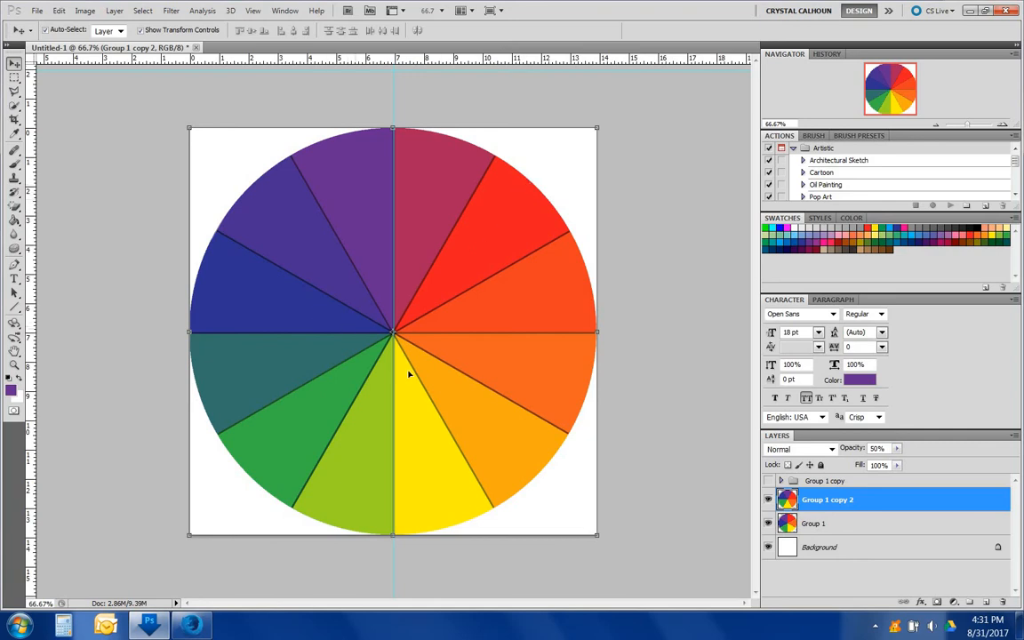
pyautogui.moveTo(416, 483)
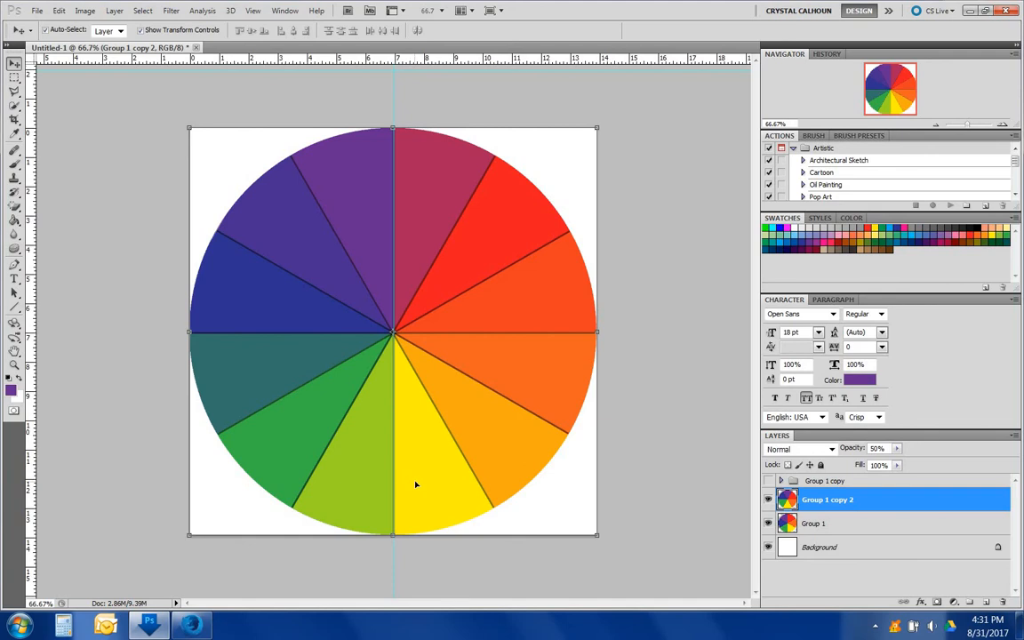
pyautogui.moveTo(441, 391)
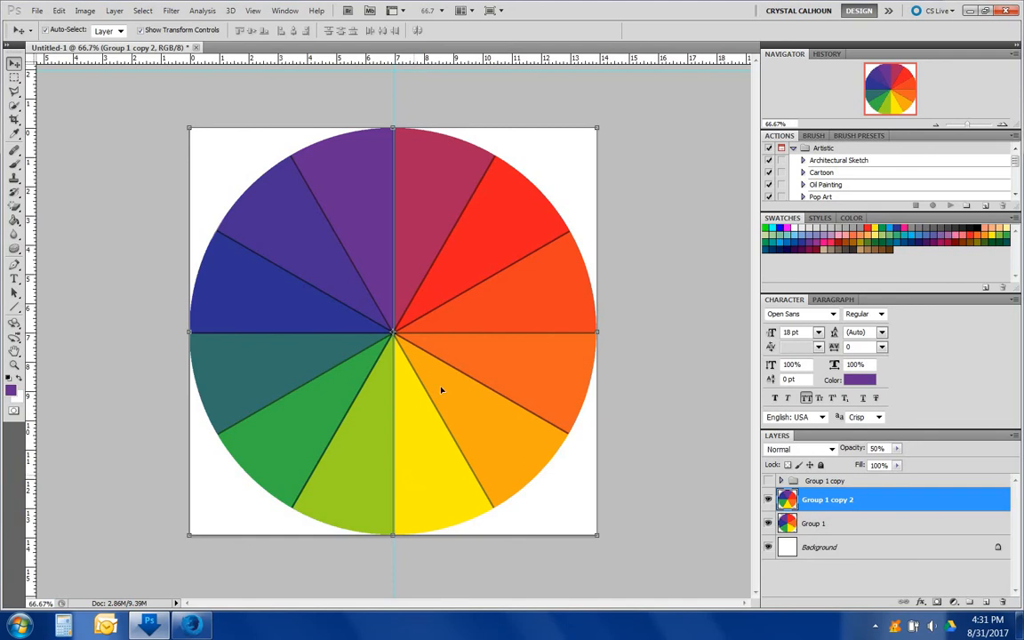
pyautogui.moveTo(507, 359)
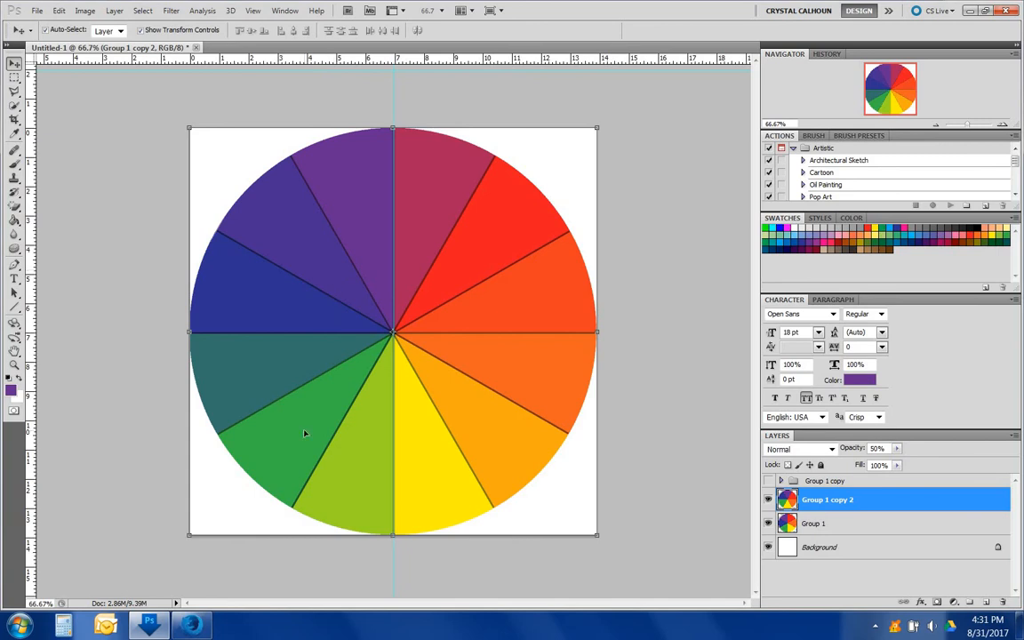
pyautogui.moveTo(384, 359)
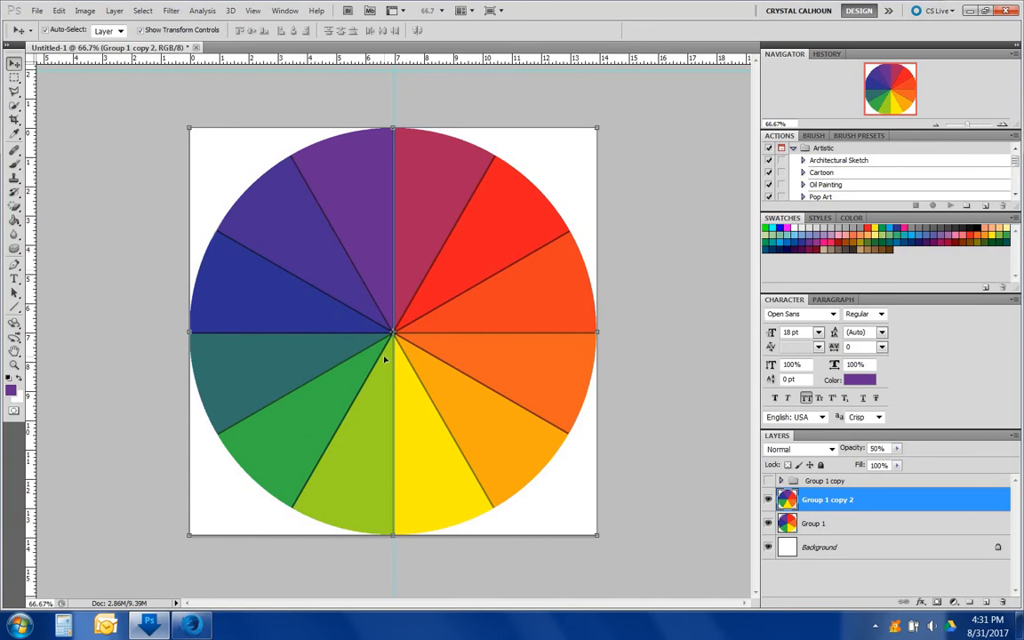
pyautogui.moveTo(782, 445)
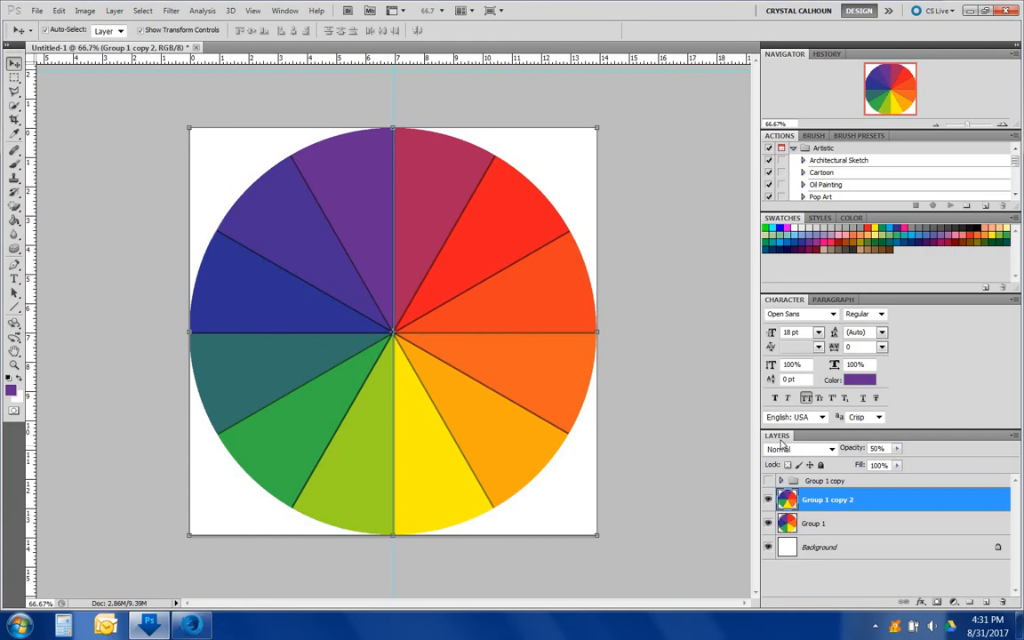
pyautogui.moveTo(727, 468)
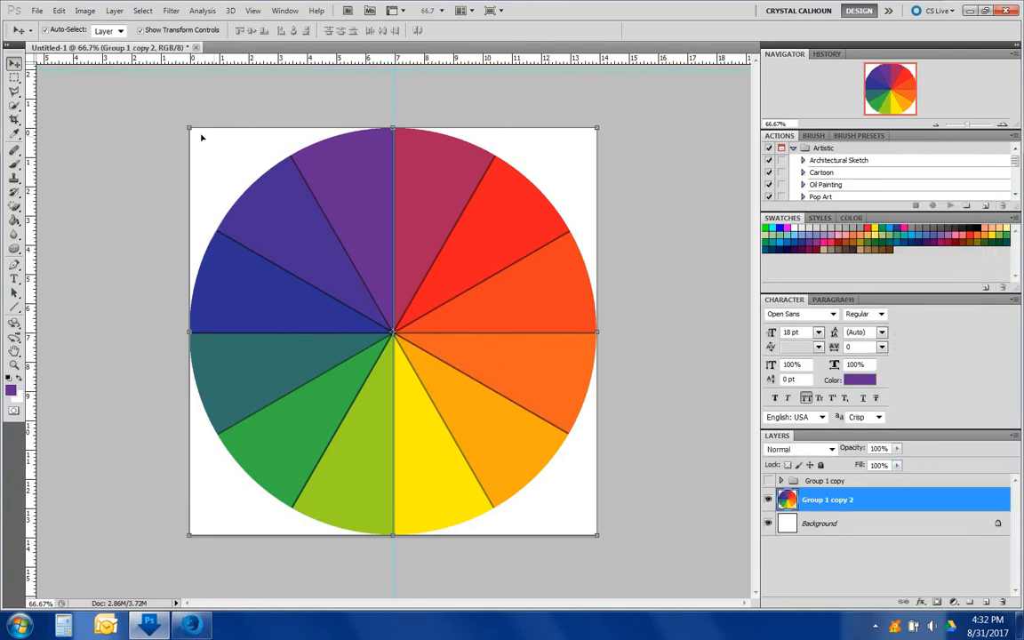
pyautogui.moveTo(718, 451)
pyautogui.write('30.')
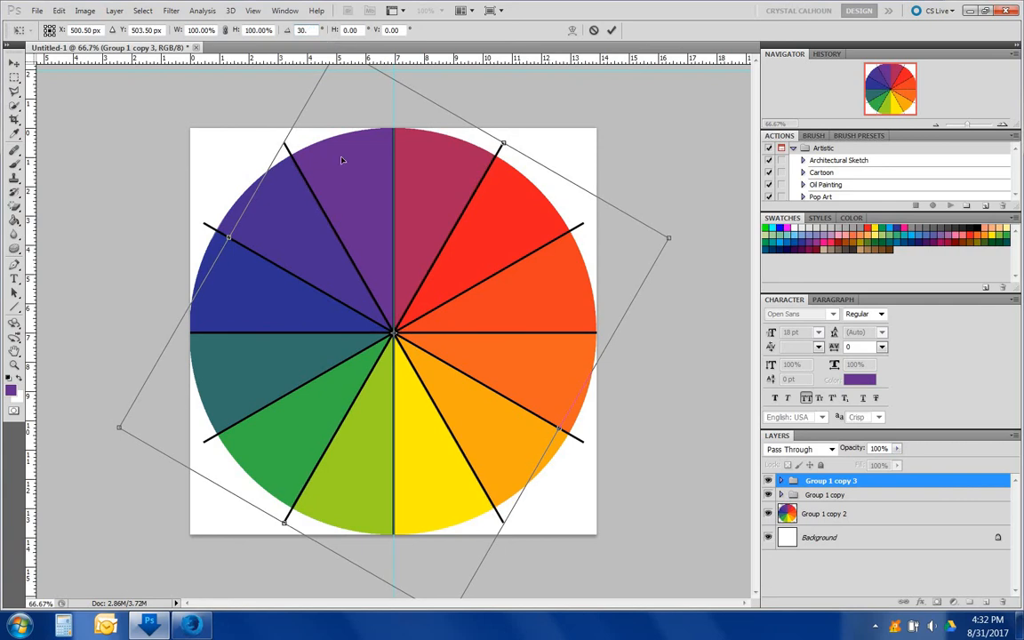
pyautogui.moveTo(345, 252)
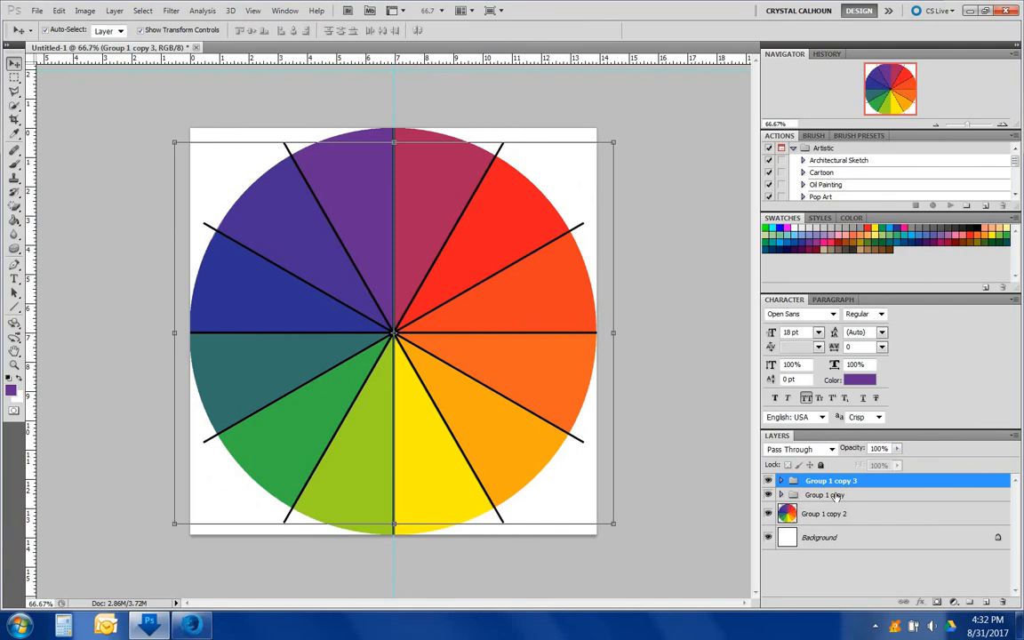
pyautogui.moveTo(836, 498)
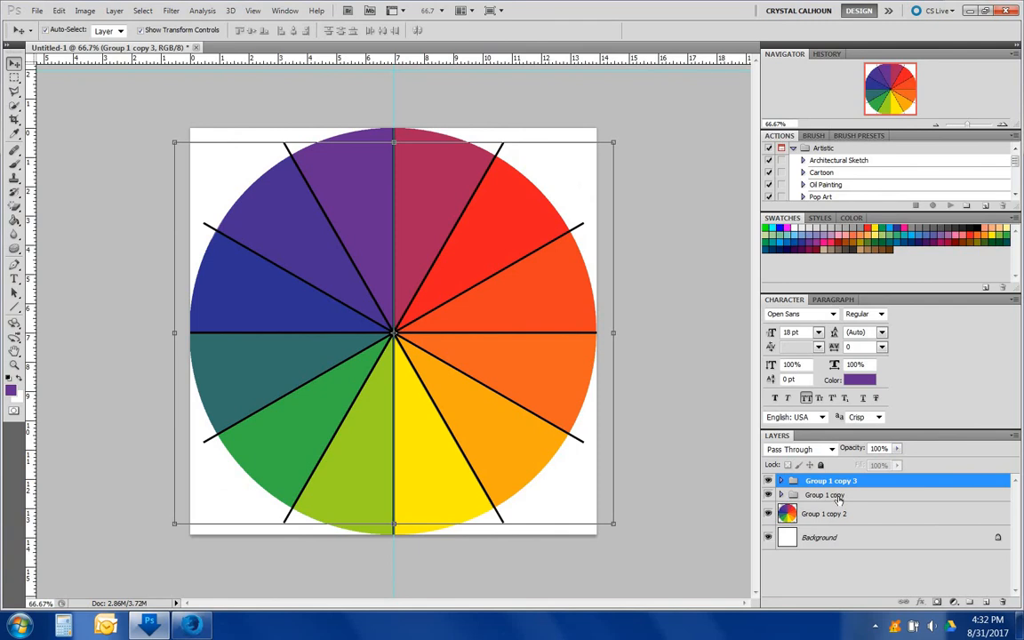
# - Merge the rotated line groups together, then merge the dividing lines into the wheel layer
pyautogui.rightClick(826, 494)
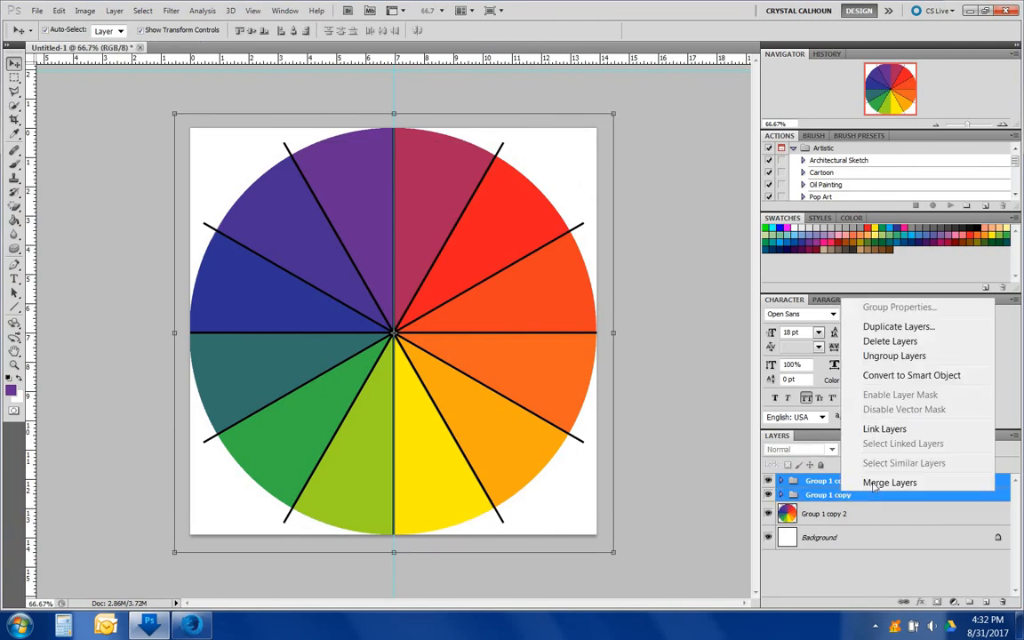
pyautogui.click(888, 481)
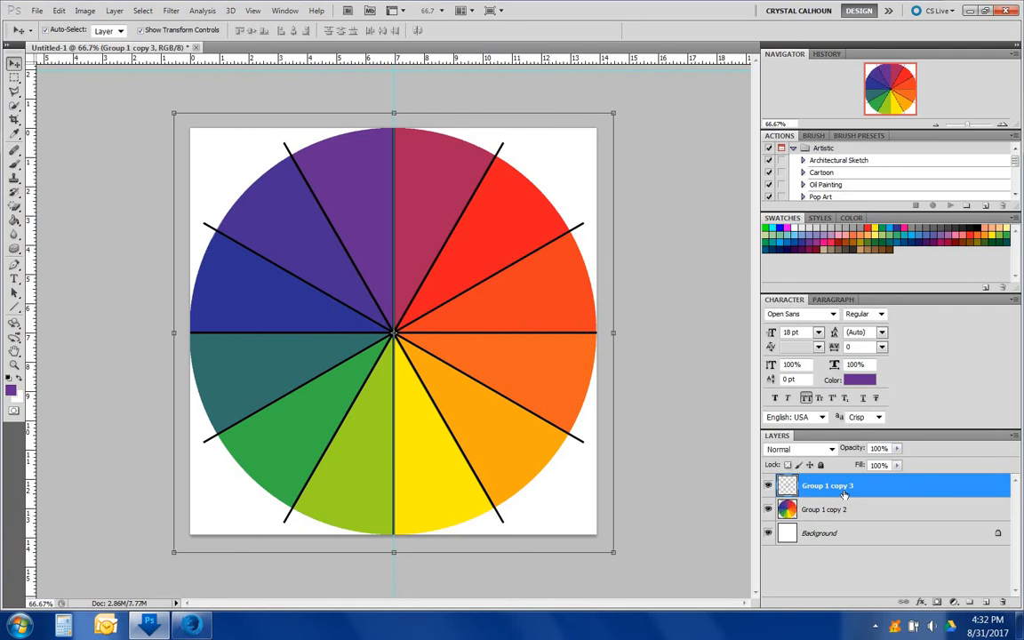
pyautogui.rightClick(826, 485)
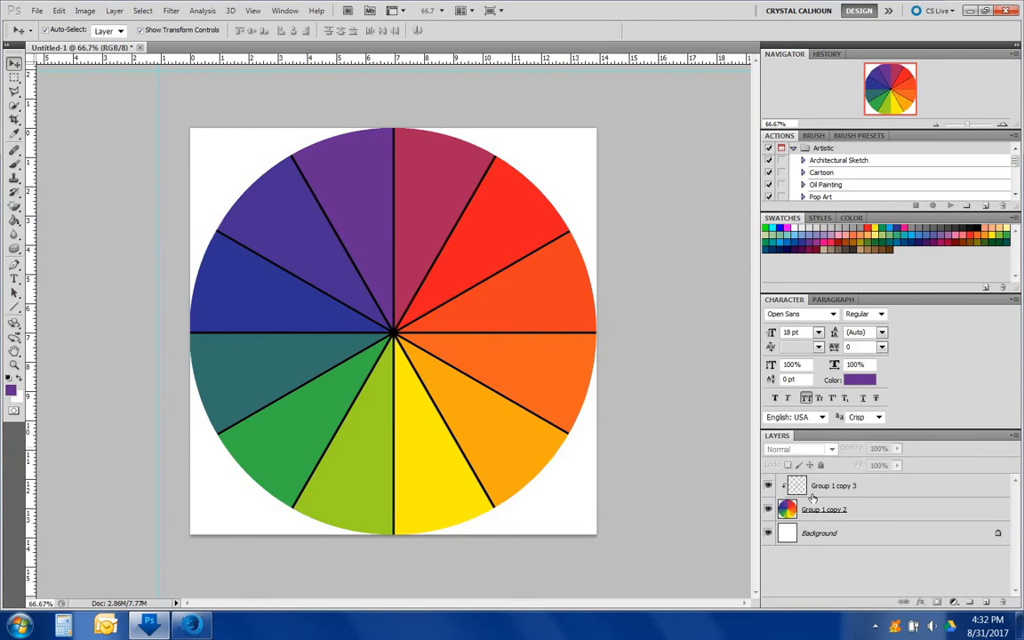
pyautogui.click(821, 508)
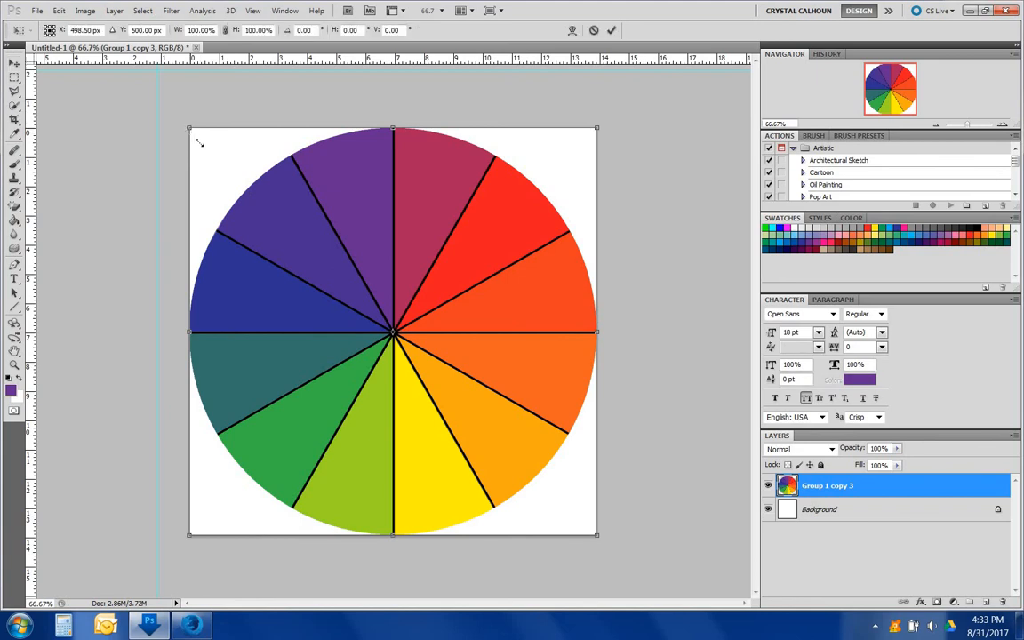
# - Reposition the merged colour wheel to the canvas centre and duplicate the Background layer
pyautogui.moveTo(598, 533); pyautogui.dragTo(576, 515)
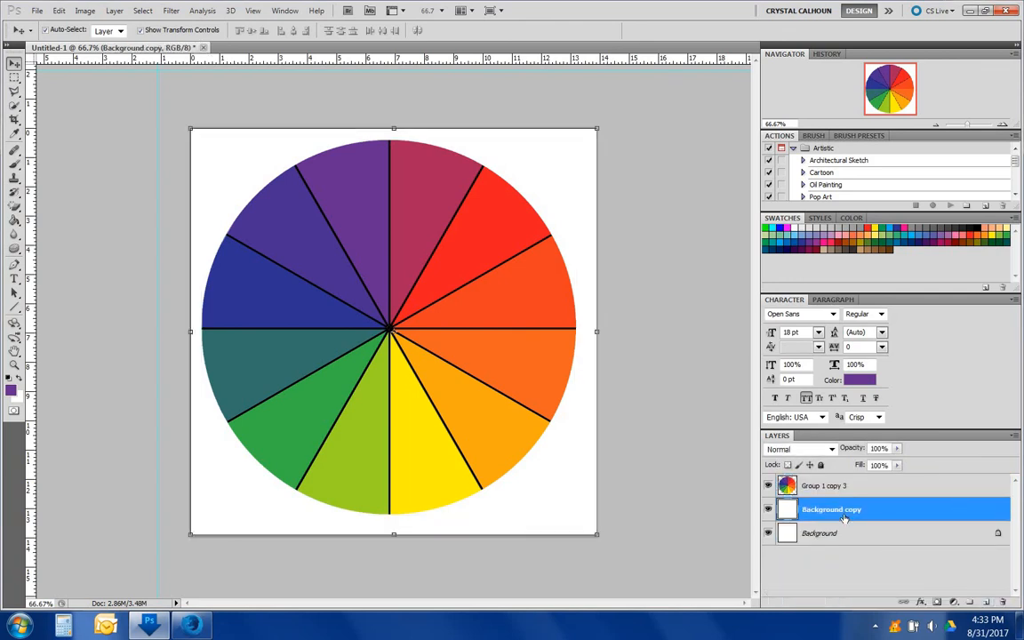
pyautogui.click(827, 485)
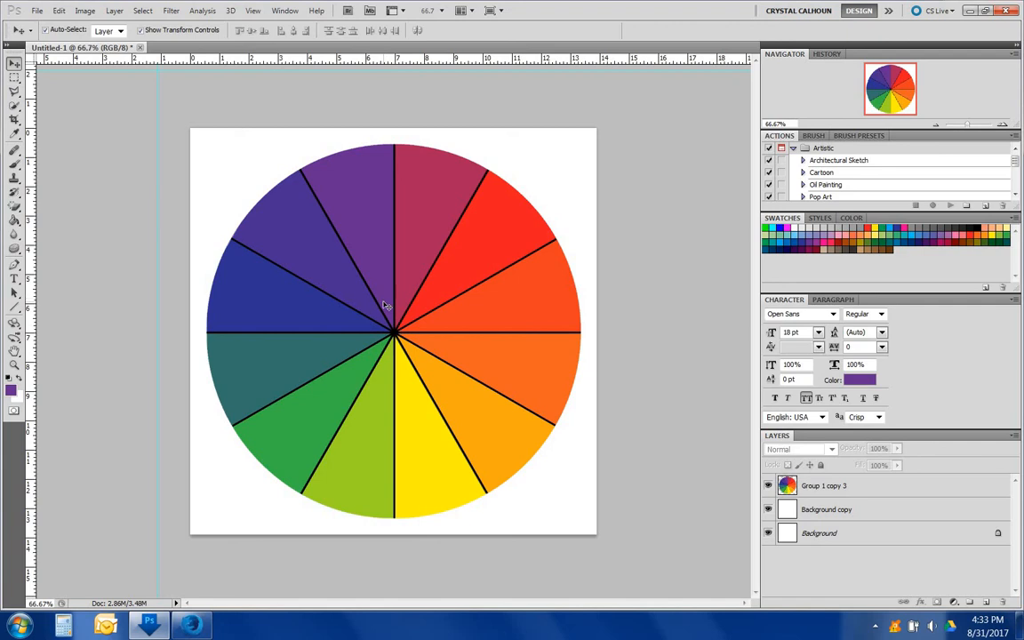
pyautogui.moveTo(68, 127)
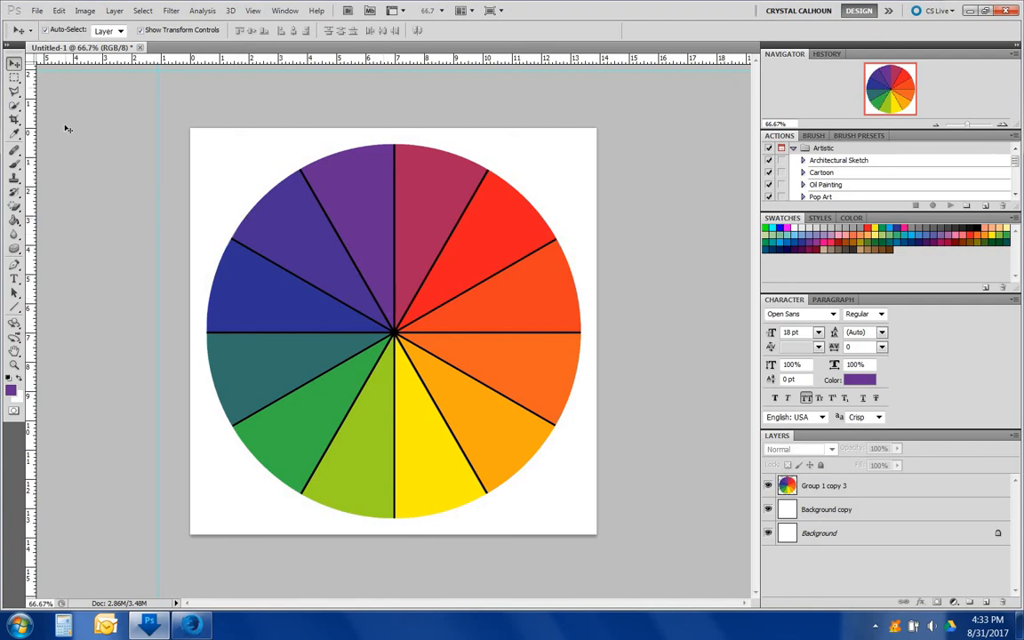
# - Save the wheel to the Desktop as a JPEG named 'color pie chart', accepting default JPEG quality
pyautogui.click(38, 11)
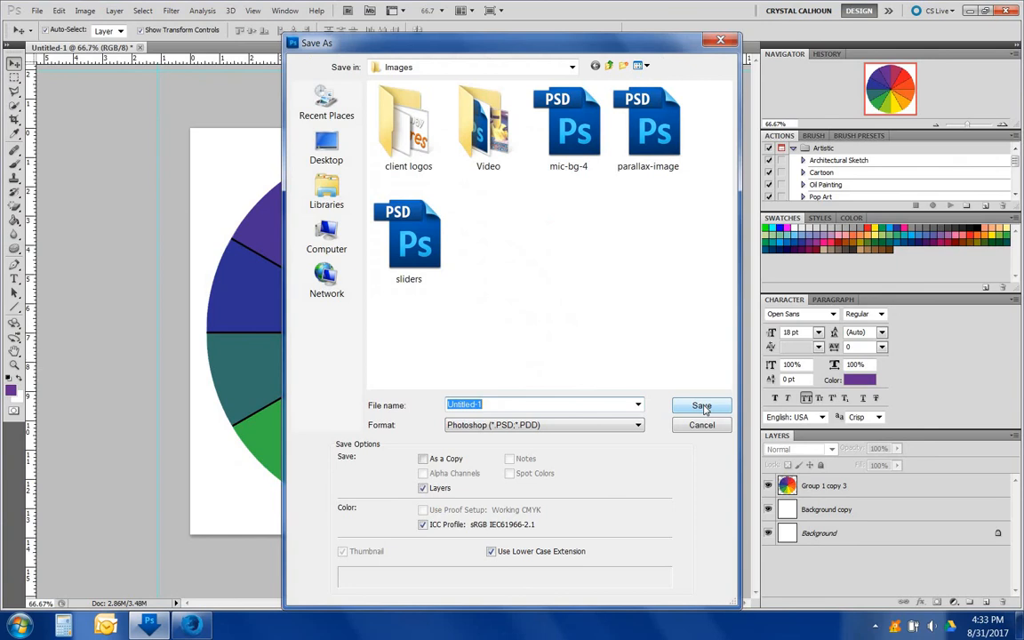
pyautogui.click(327, 146)
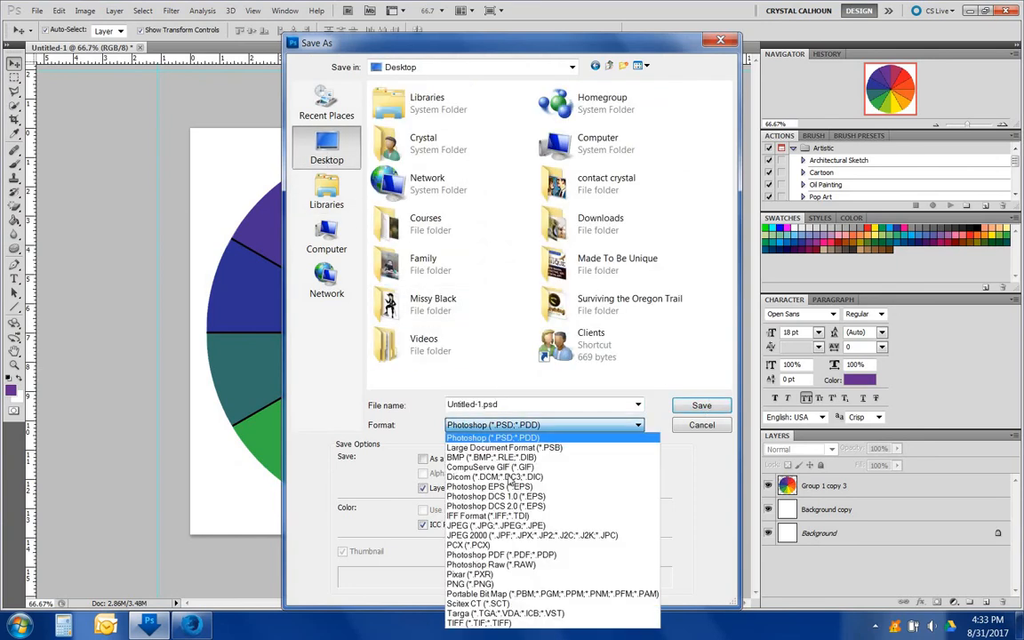
pyautogui.click(483, 524)
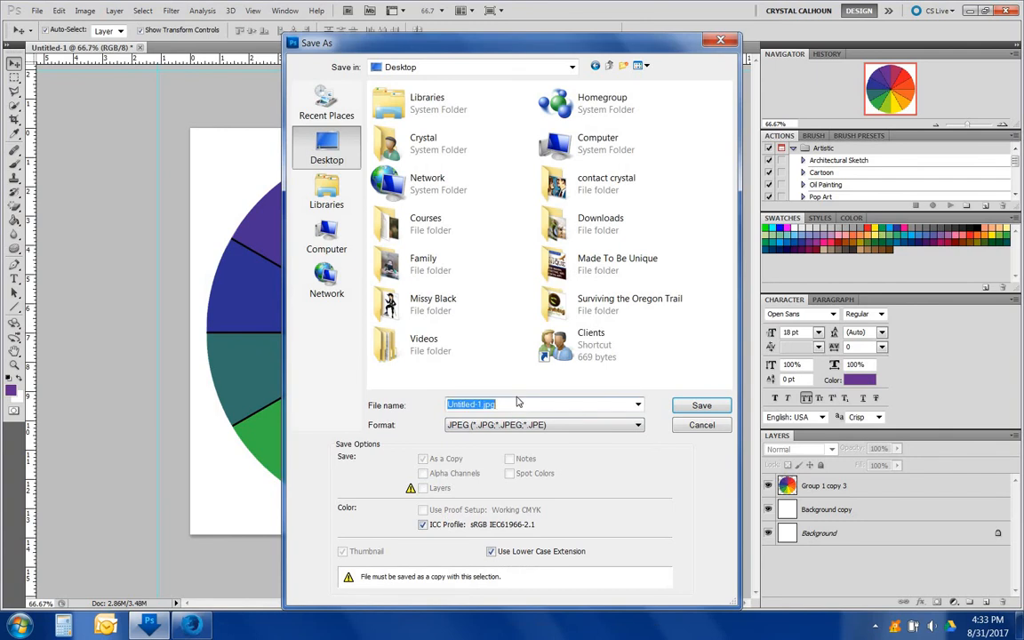
pyautogui.write('color')
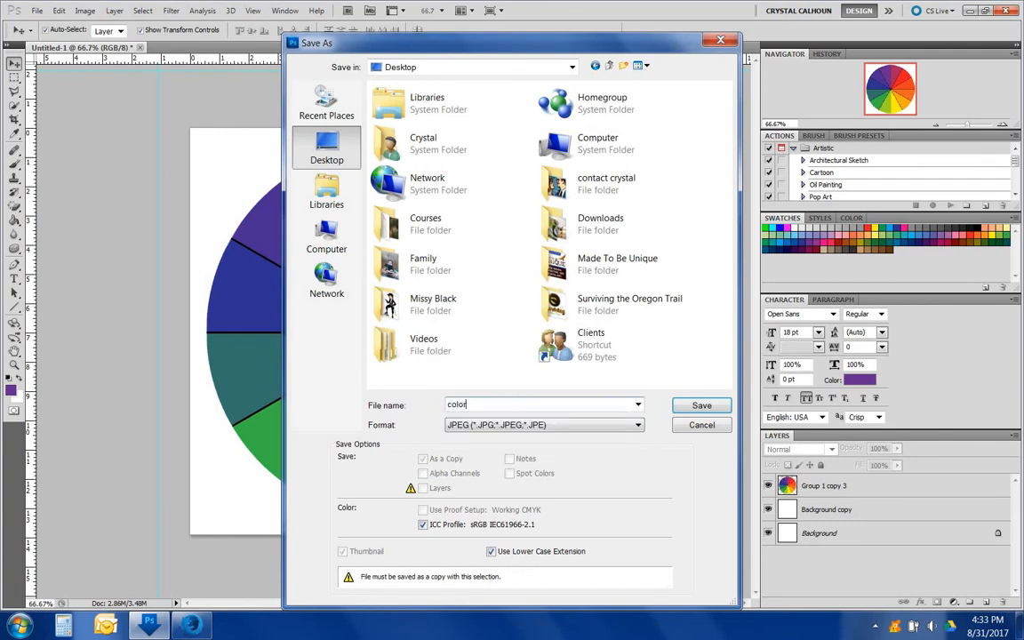
pyautogui.write('pie chart')
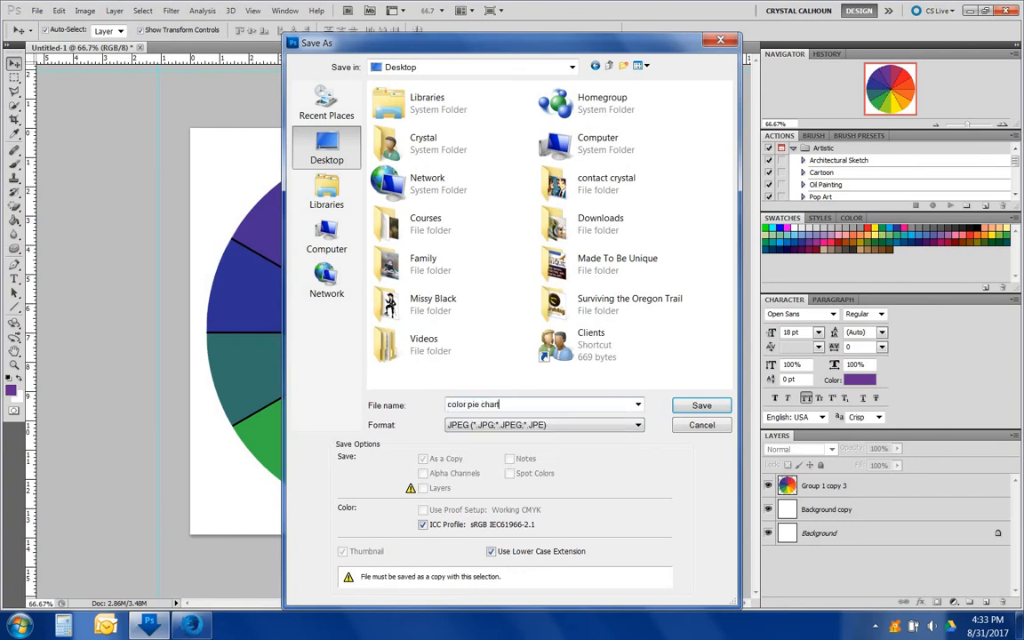
pyautogui.click(701, 405)
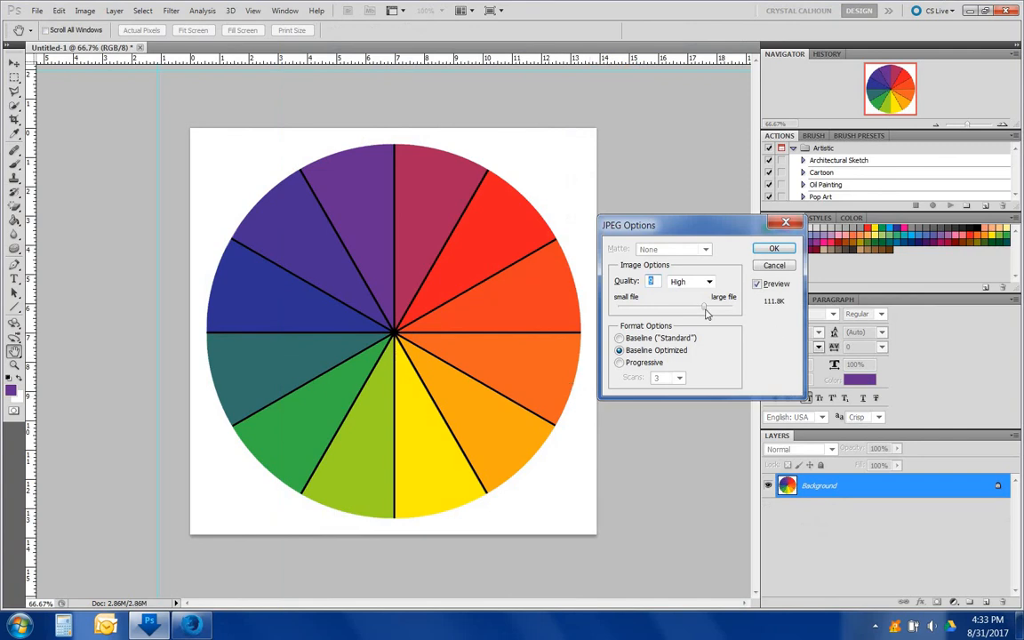
pyautogui.click(771, 249)
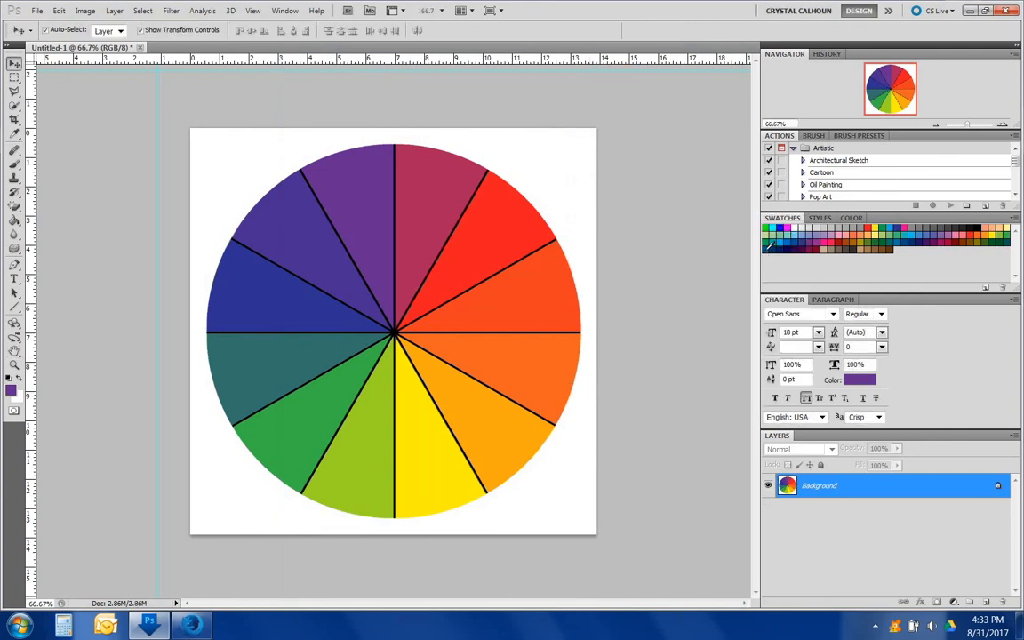